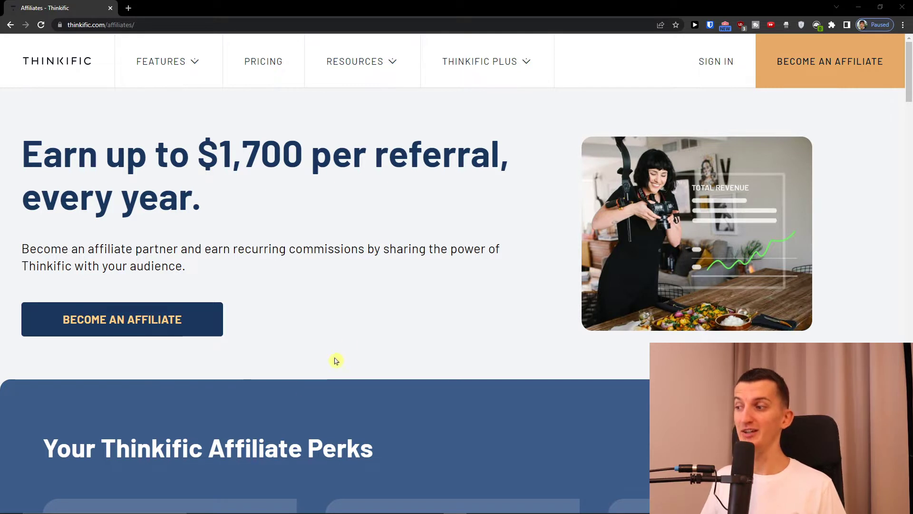
mouse_move(302, 352)
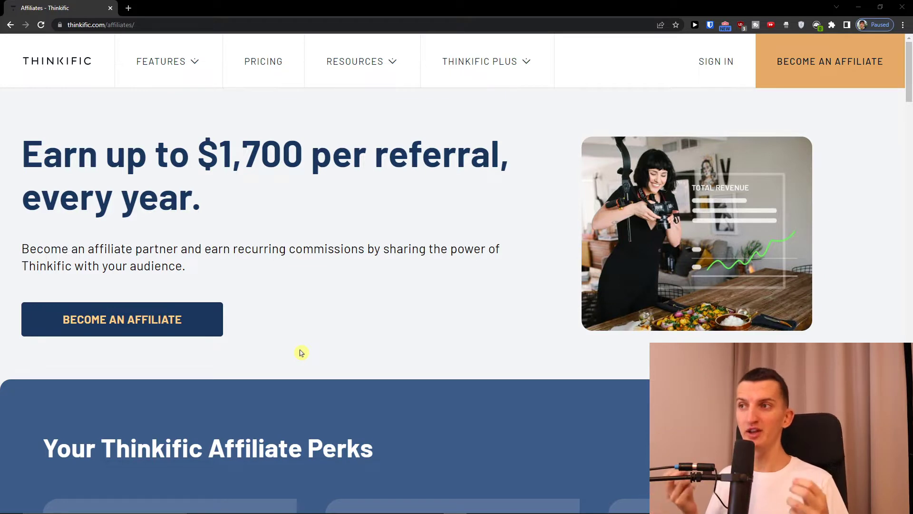
Scroll down to Thinkific's affiliate FAQs and highlight part of the cash-out answer
scroll("down", 3)
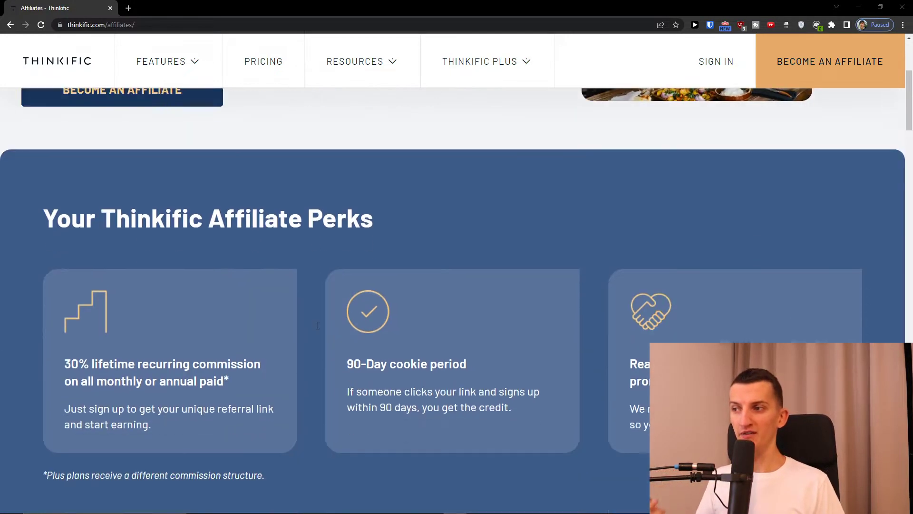
scroll("down", 3)
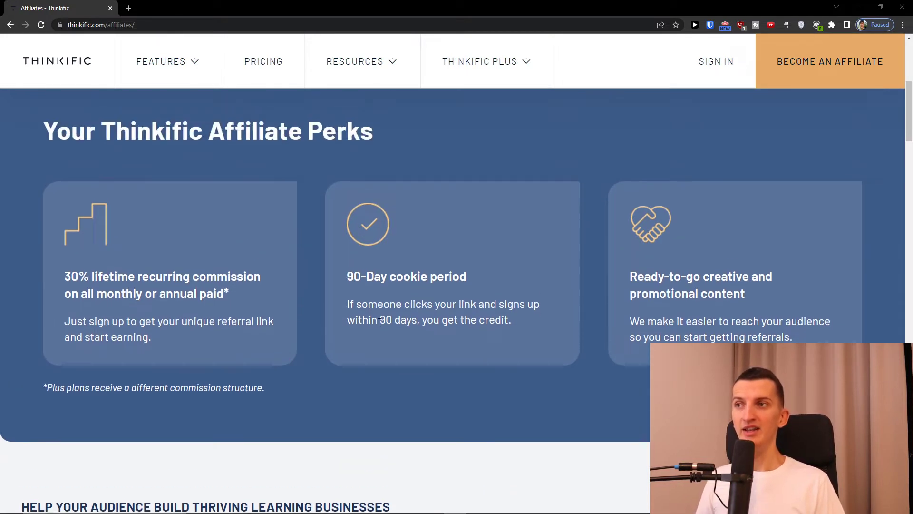
mouse_move(563, 334)
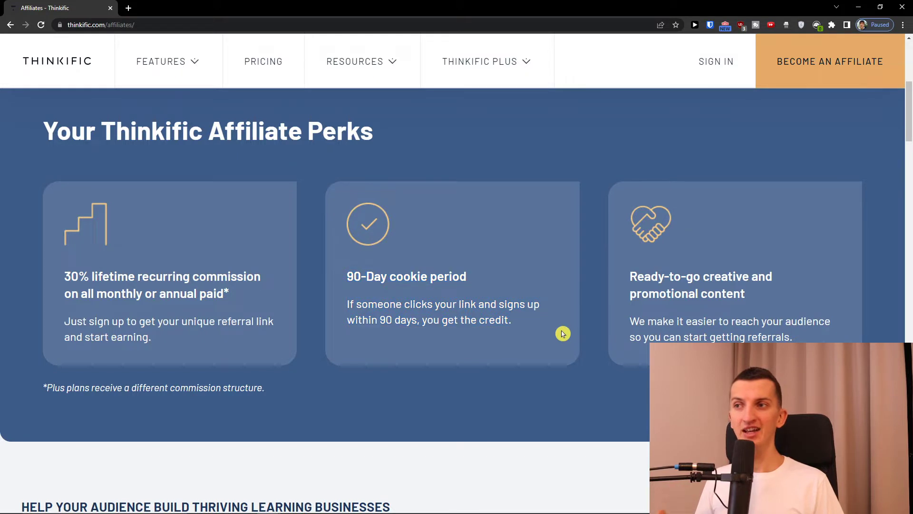
scroll("down", 3)
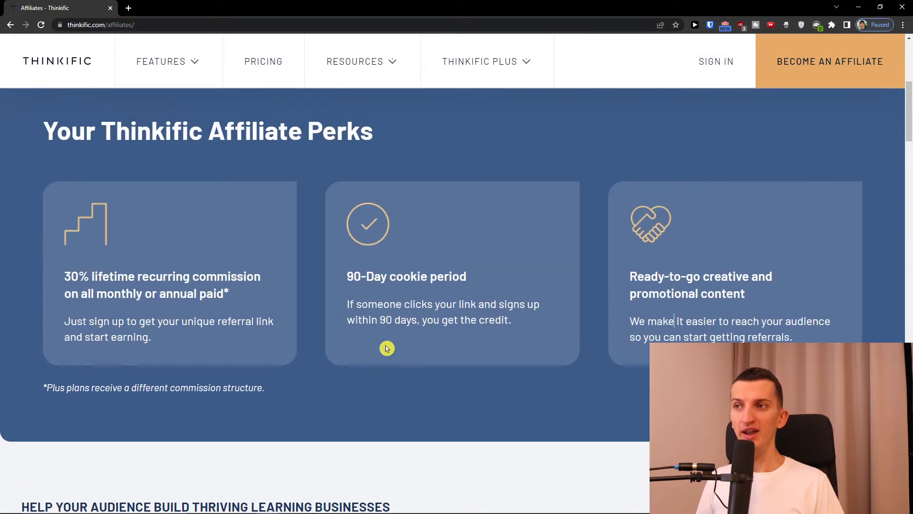
mouse_move(384, 350)
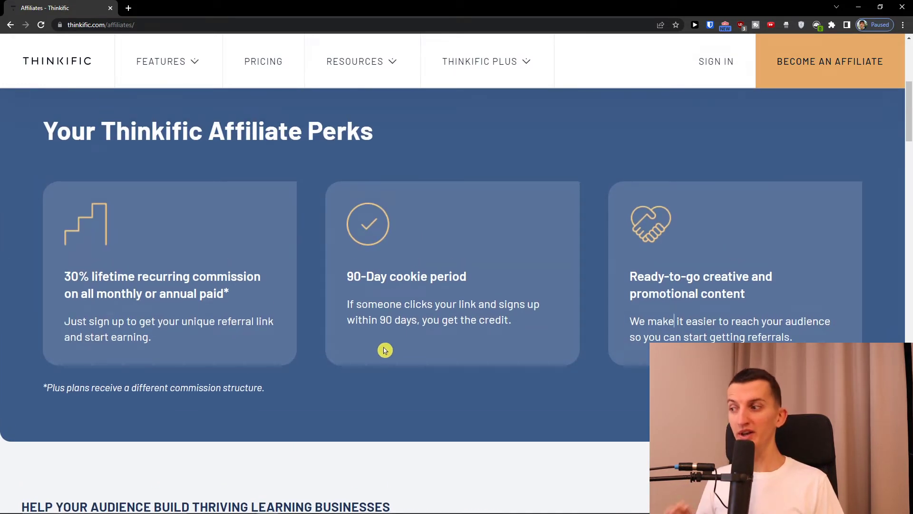
mouse_move(379, 344)
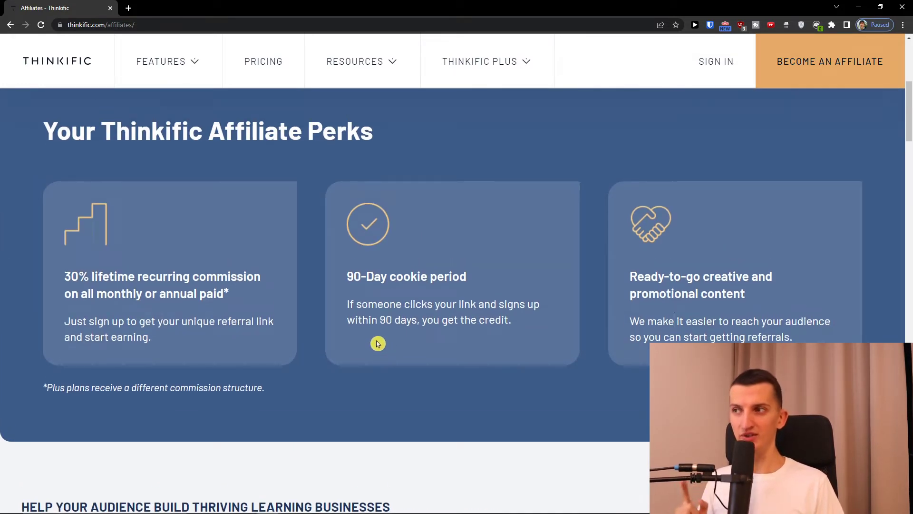
mouse_move(376, 345)
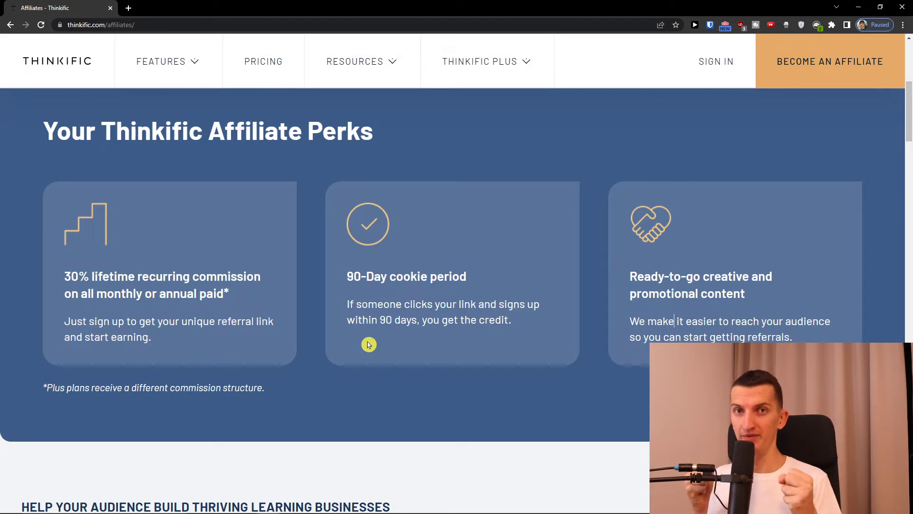
scroll("down", 3)
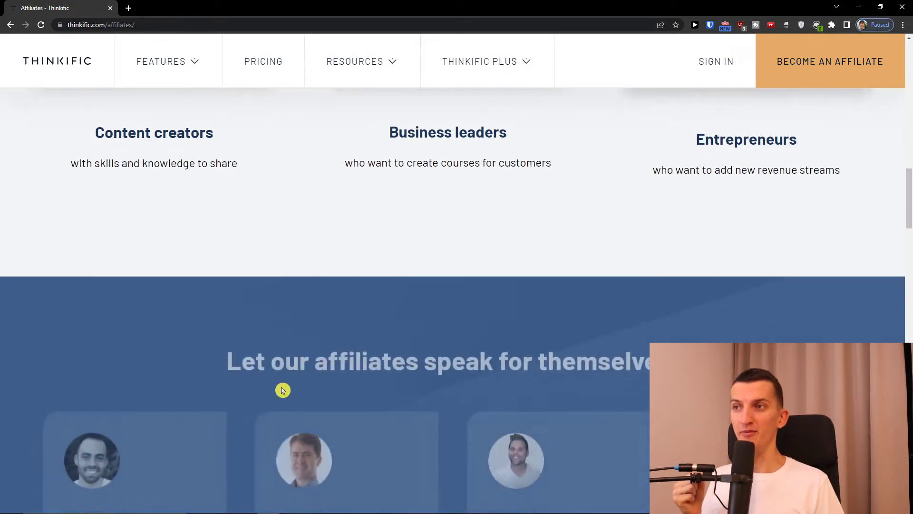
scroll("down", 3)
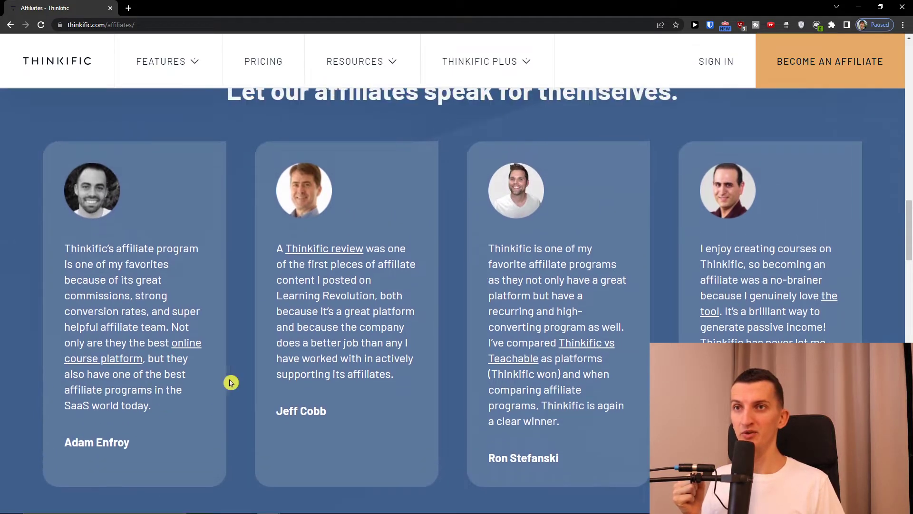
scroll("down", 3)
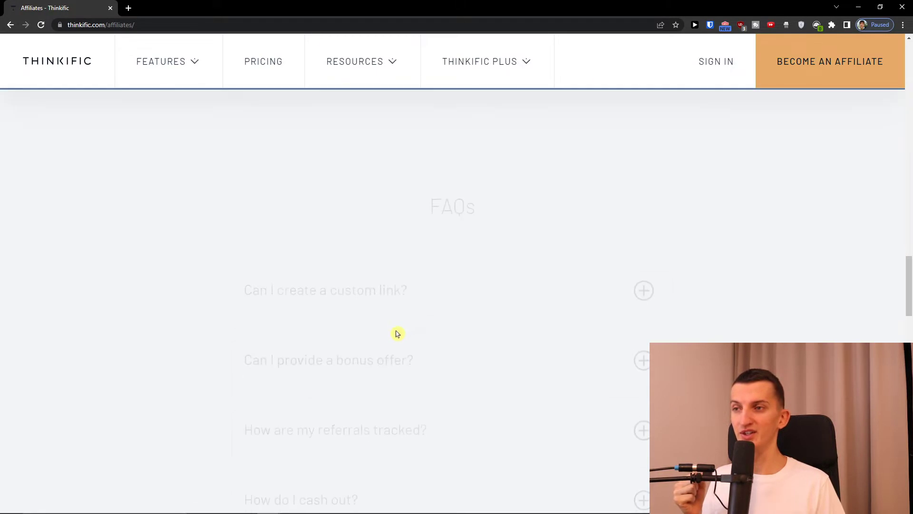
scroll("down", 3)
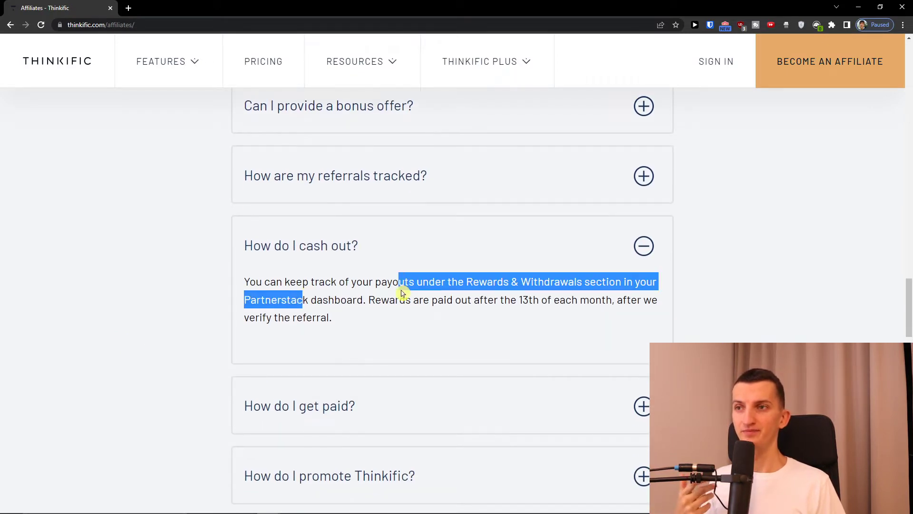
left_click_drag(399, 282, 431, 300)
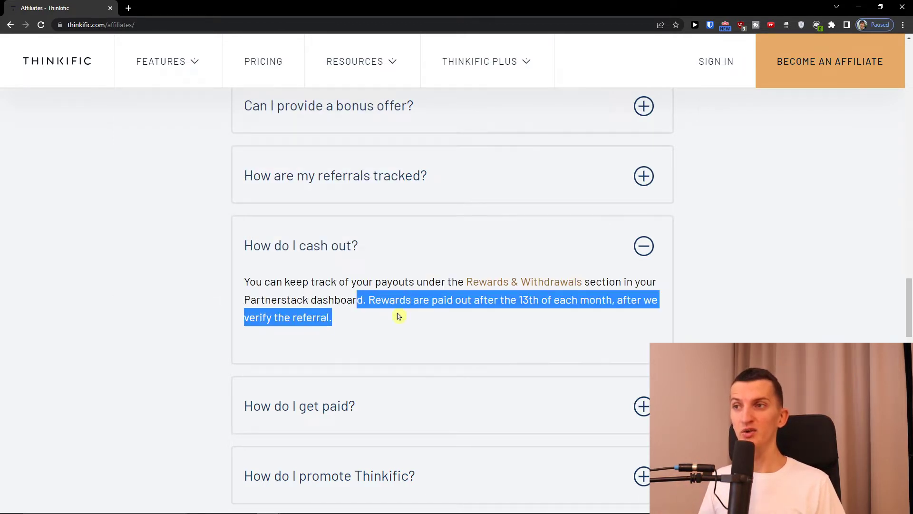
mouse_move(354, 325)
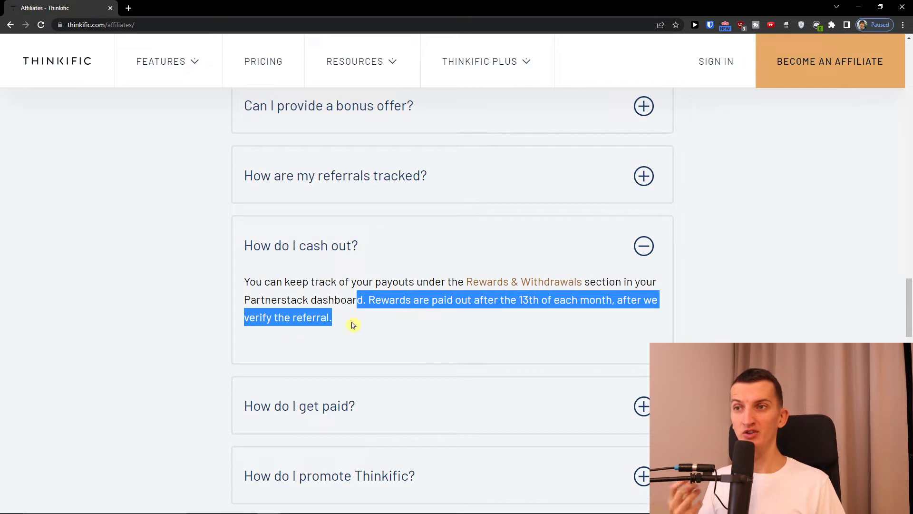
Highlight the PayPal or Stripe payment sentence in the "How do I get paid?" answer
scroll("down", 3)
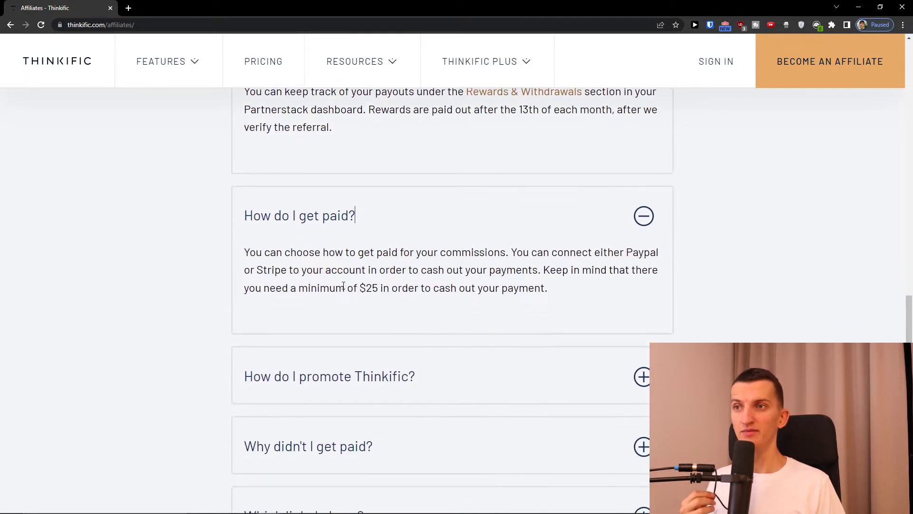
left_click_drag(245, 251, 393, 251)
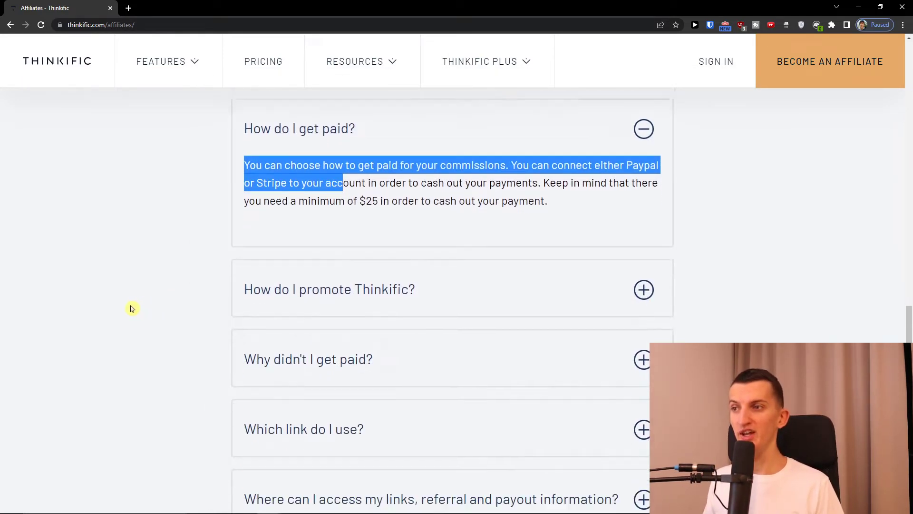
scroll("down", 3)
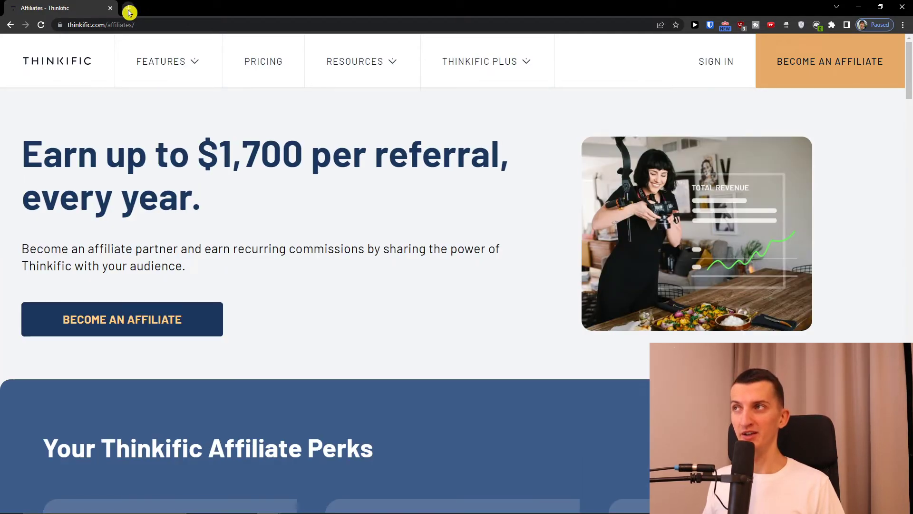
Browse Google results for thinkific in a new tab, reviewing review sites and keyword panels
left_click(128, 13)
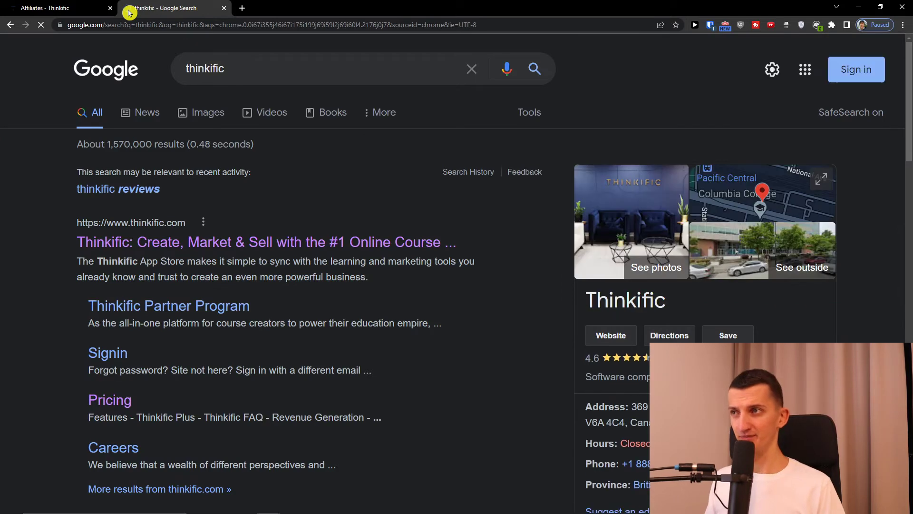
scroll("down", 3)
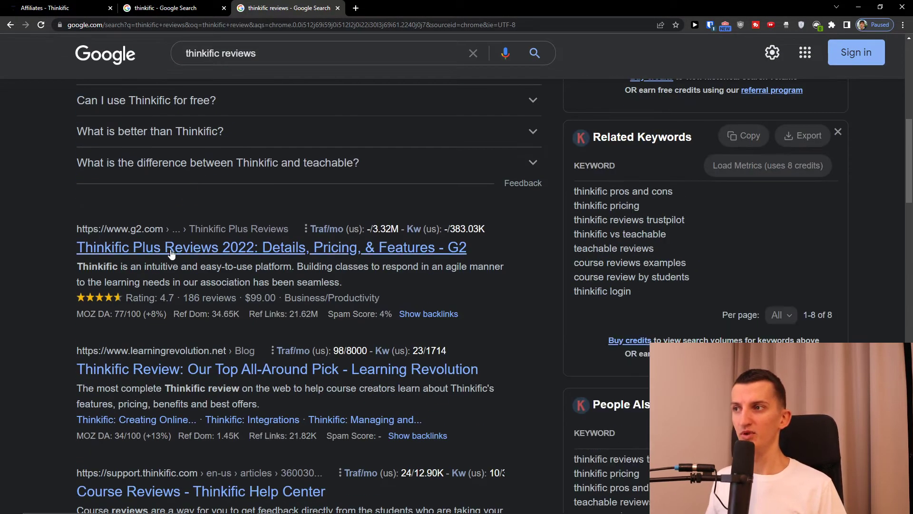
scroll("down", 3)
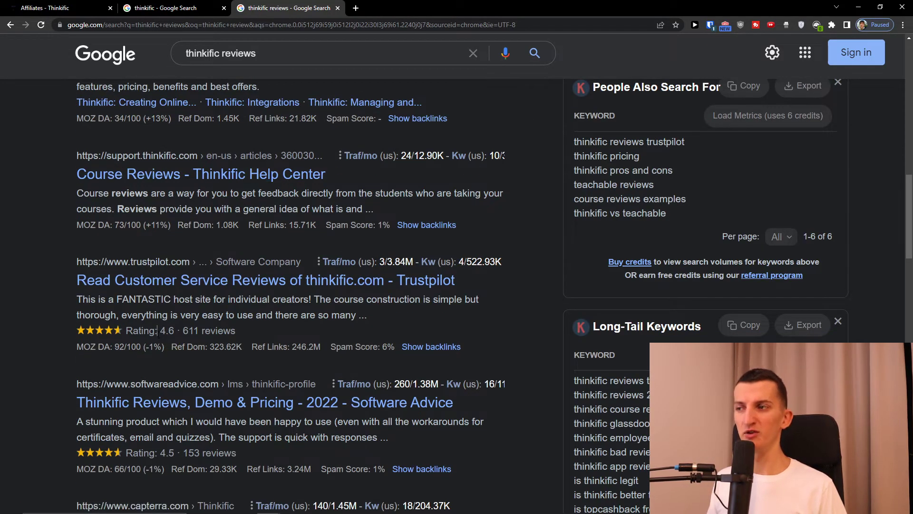
scroll("up", 3)
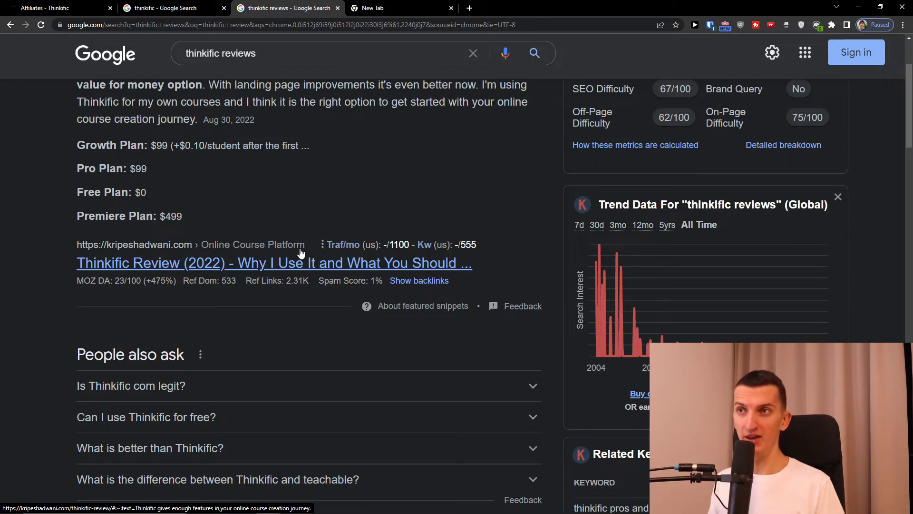
Look up thinkific on Similarweb in a new tab and scroll to its 9.5M total visits
left_click(372, 8)
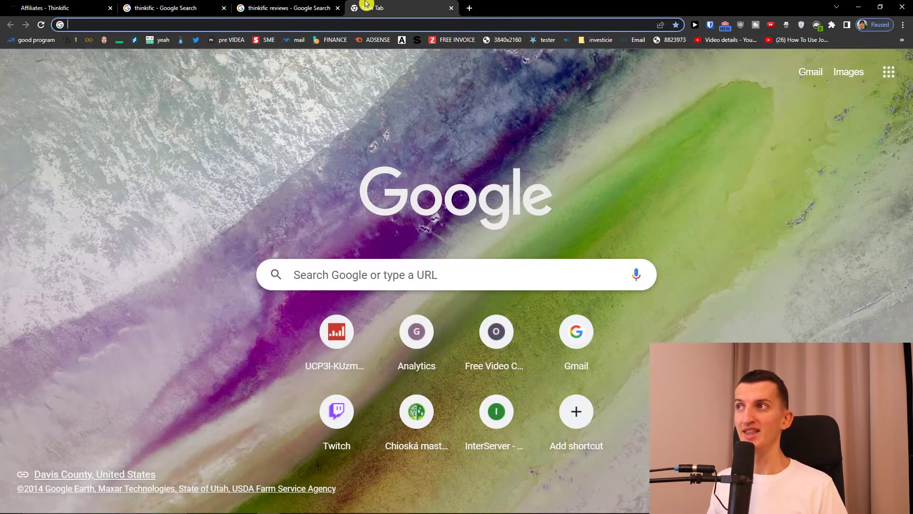
type("studio.youtube.com")
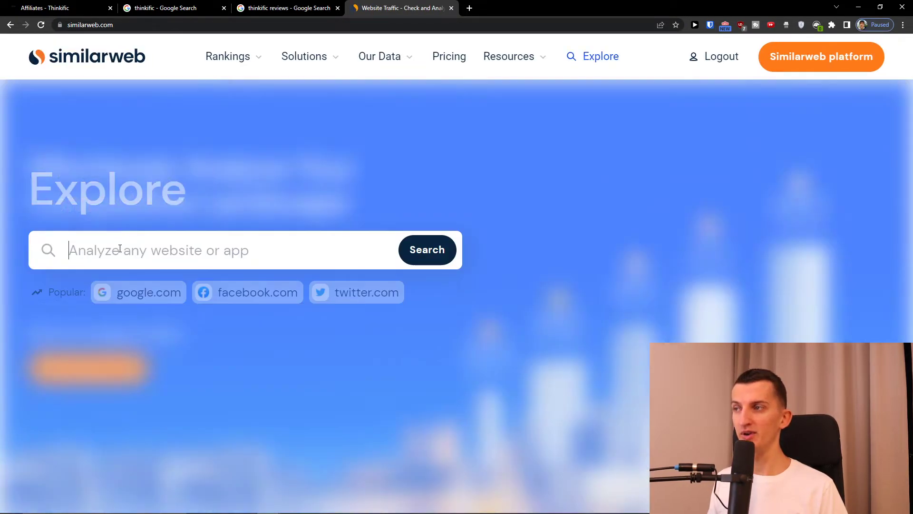
type("thinkific")
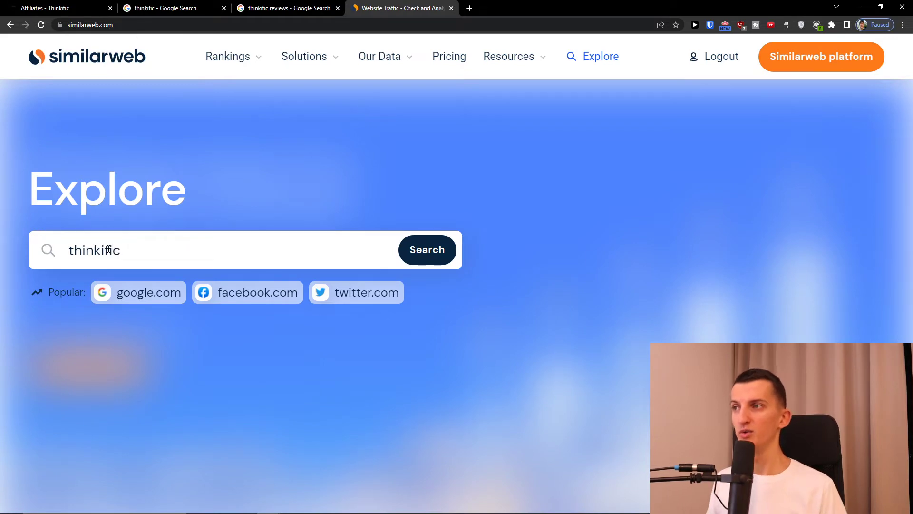
left_click(427, 249)
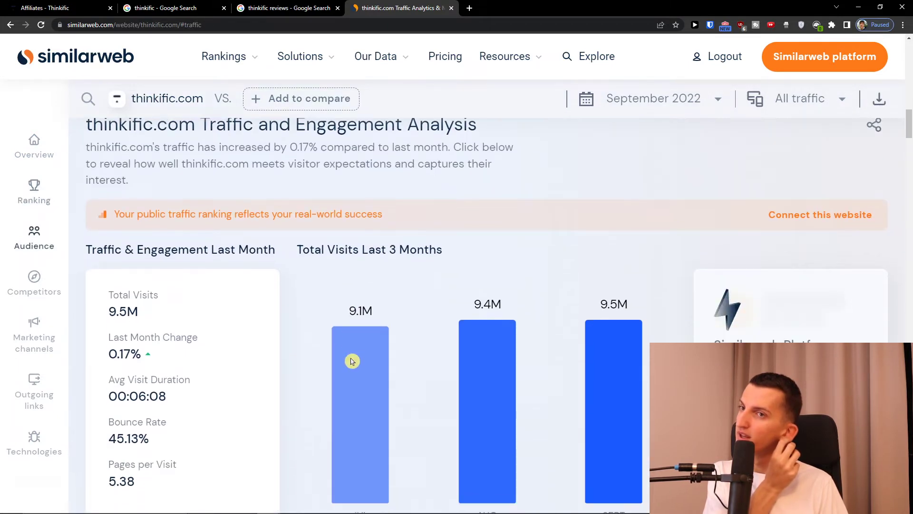
scroll("down", 3)
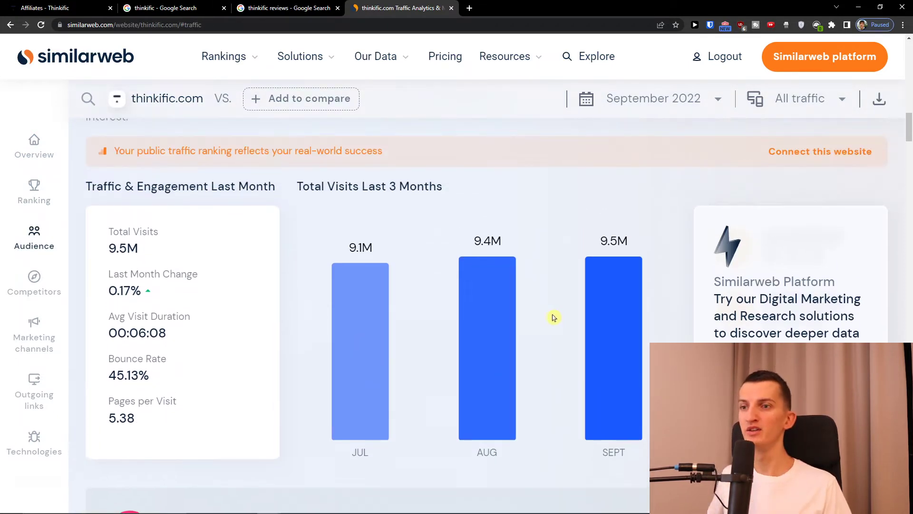
mouse_move(537, 269)
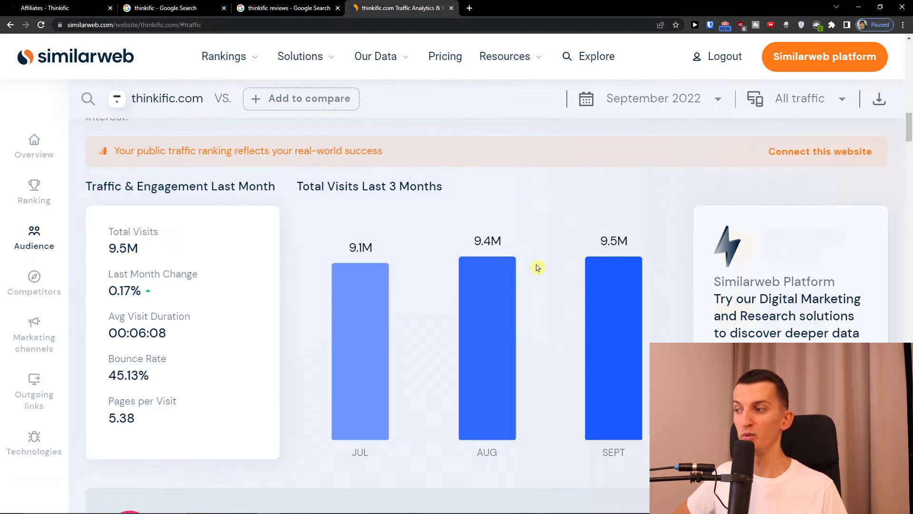
mouse_move(398, 310)
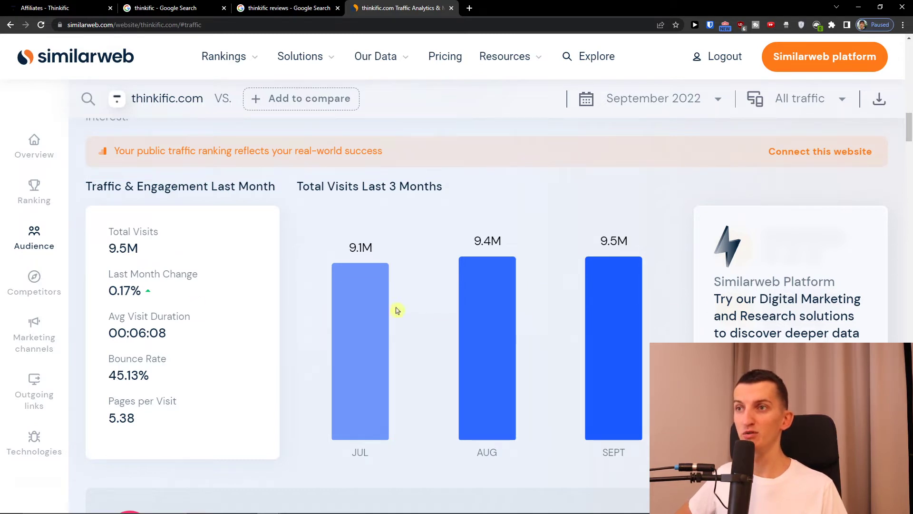
mouse_move(493, 304)
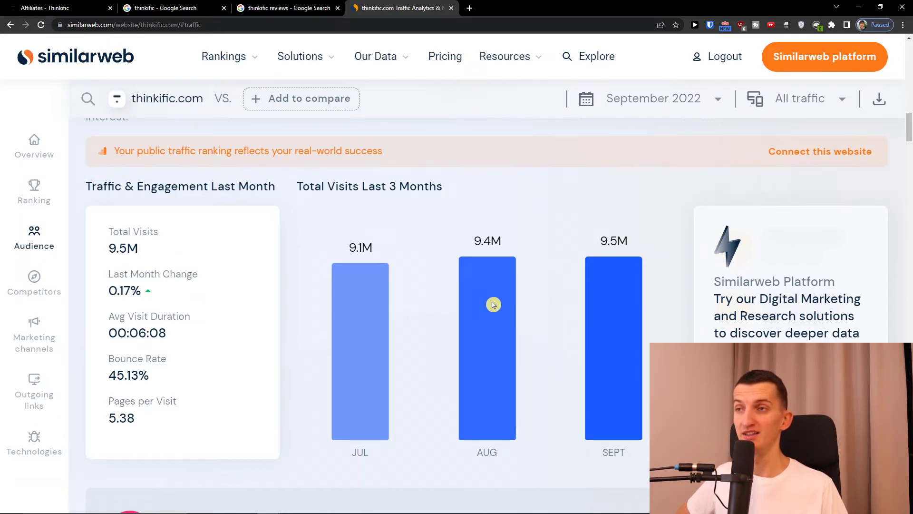
Scroll the thinkific.com report past Geography to the gender and age demographics
scroll("down", 3)
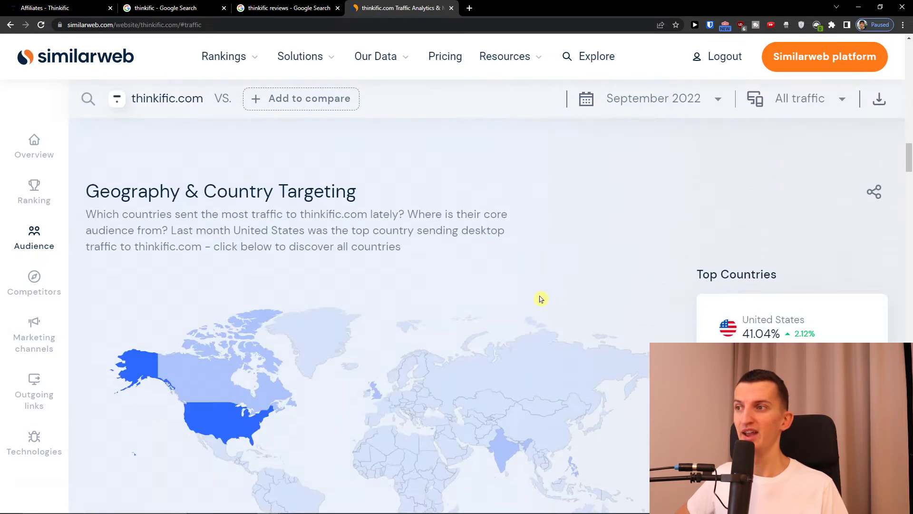
scroll("down", 3)
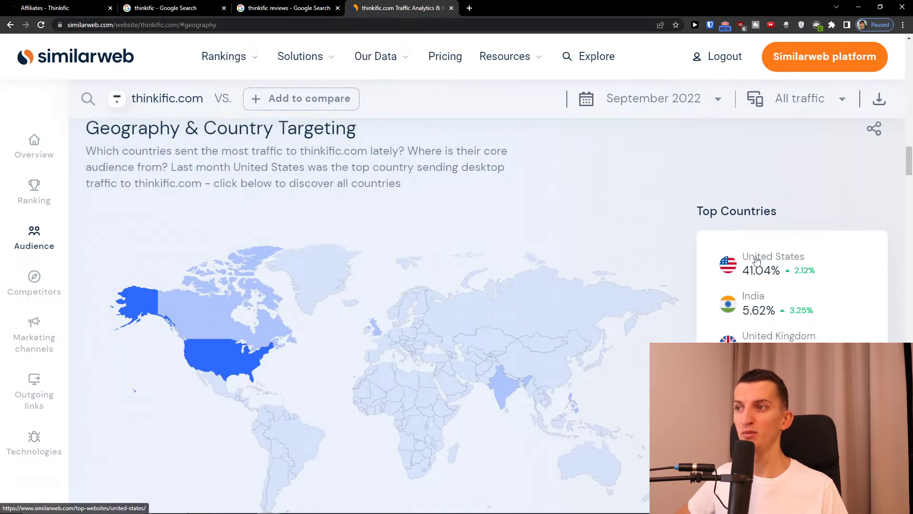
scroll("down", 3)
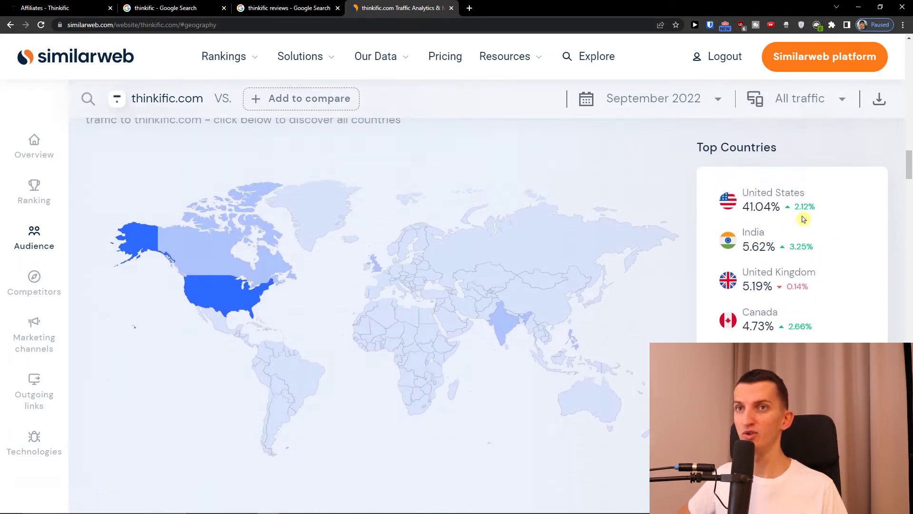
mouse_move(439, 255)
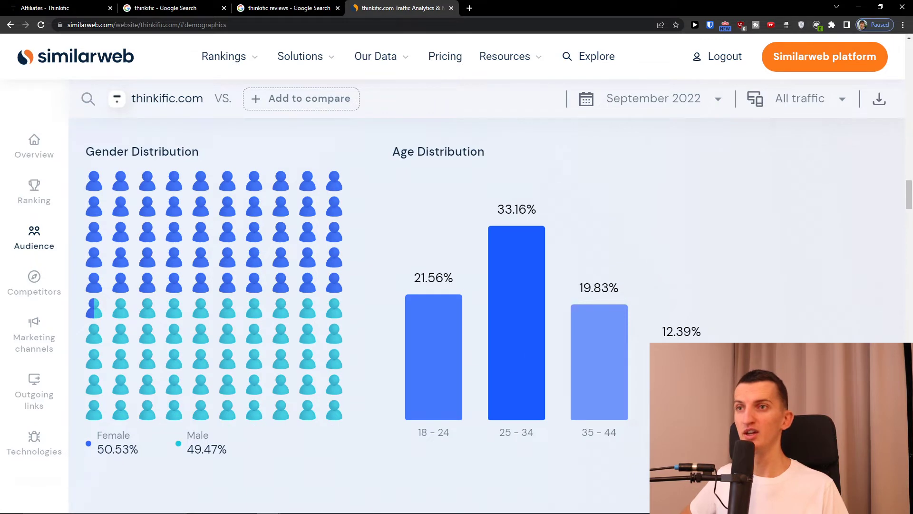
scroll("down", 3)
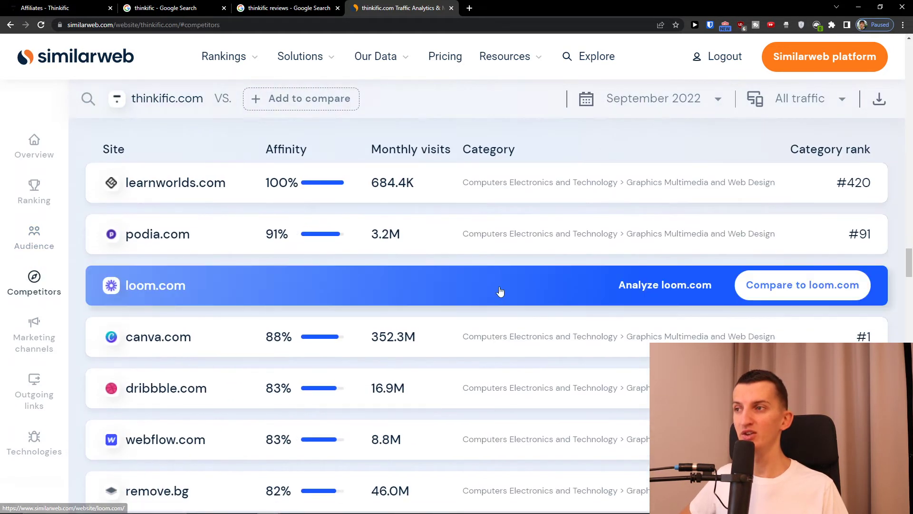
Review thinkific.com's competitors and open streamyard and jotform in new tabs
scroll("down", 3)
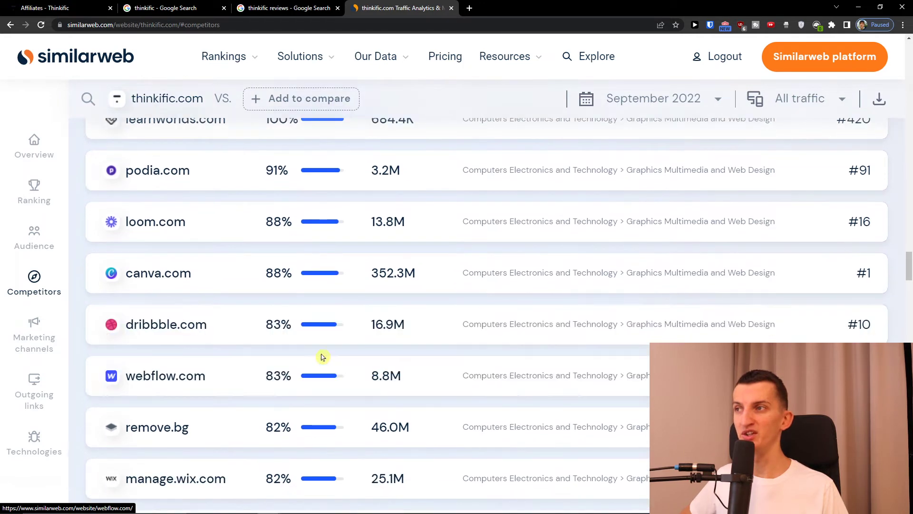
scroll("down", 3)
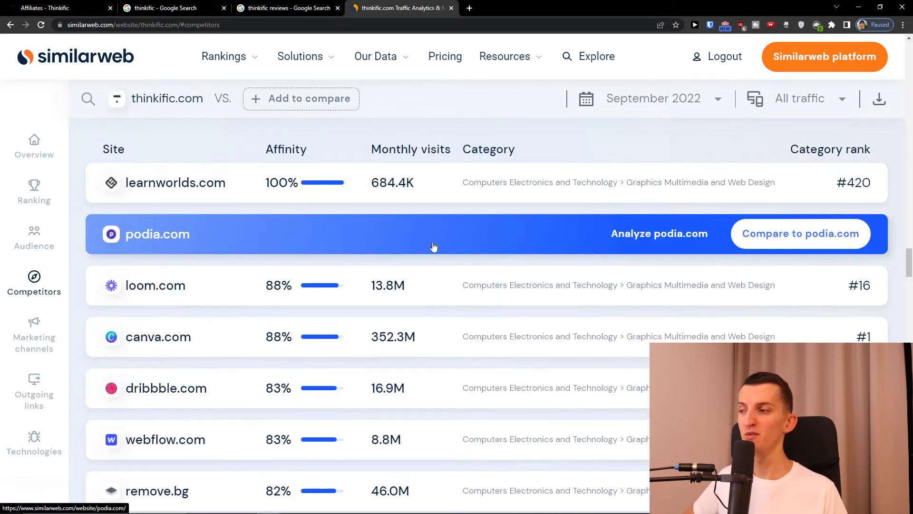
scroll("down", 3)
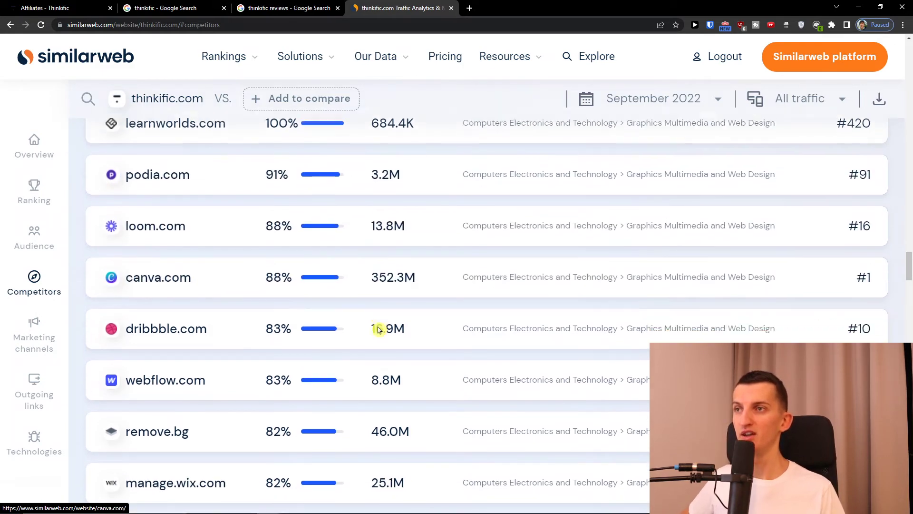
left_click(34, 237)
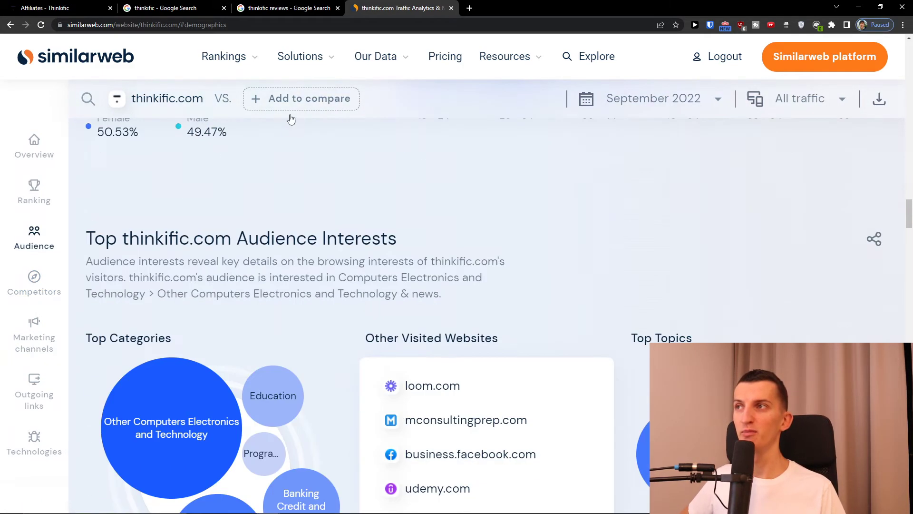
left_click(34, 280)
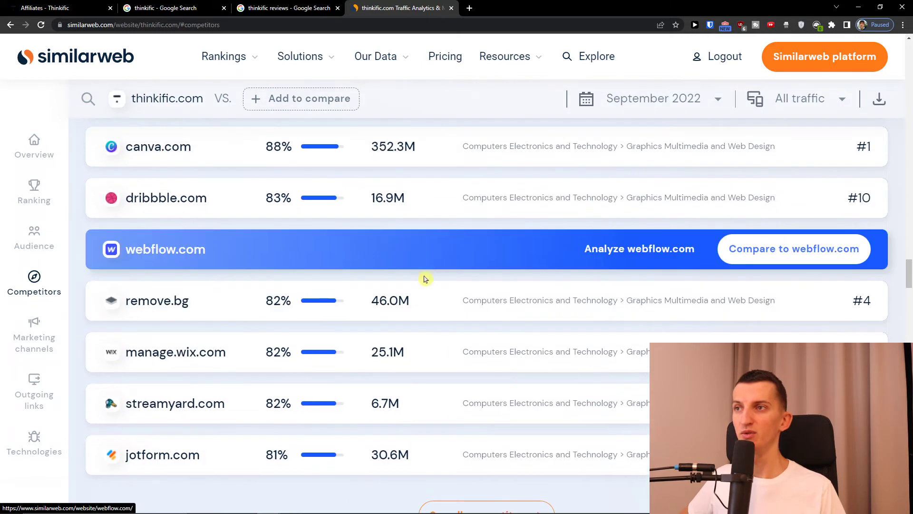
mouse_move(372, 382)
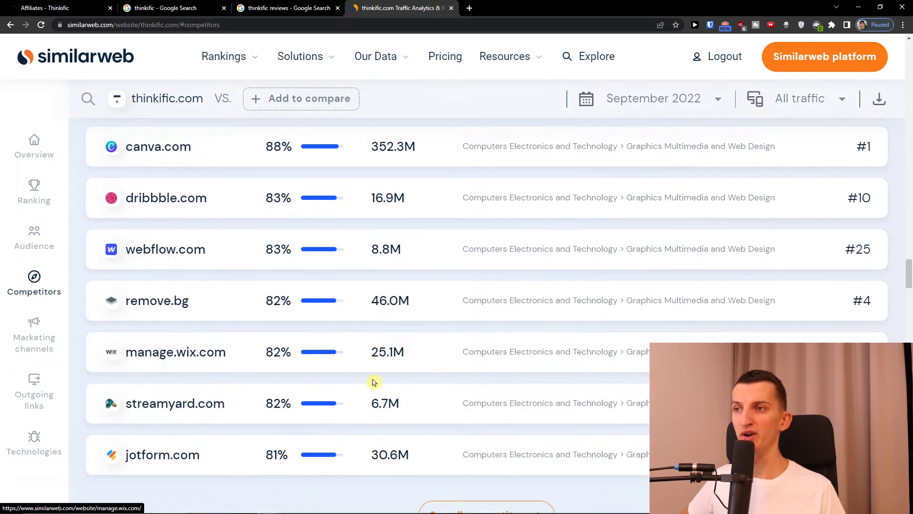
mouse_move(413, 409)
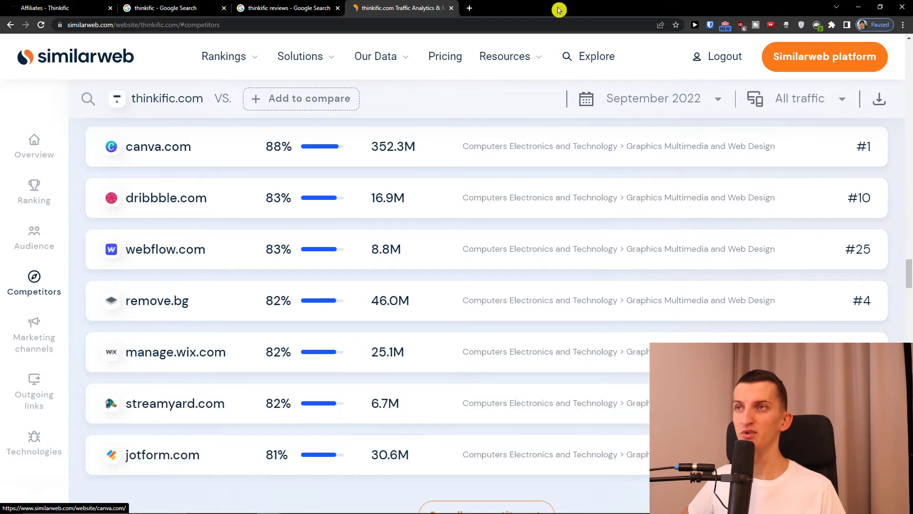
type("streamyard")
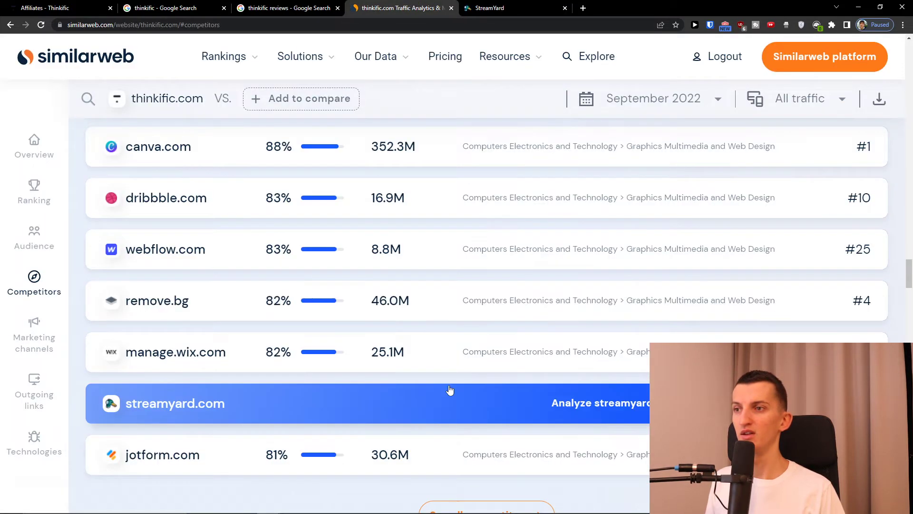
mouse_move(391, 460)
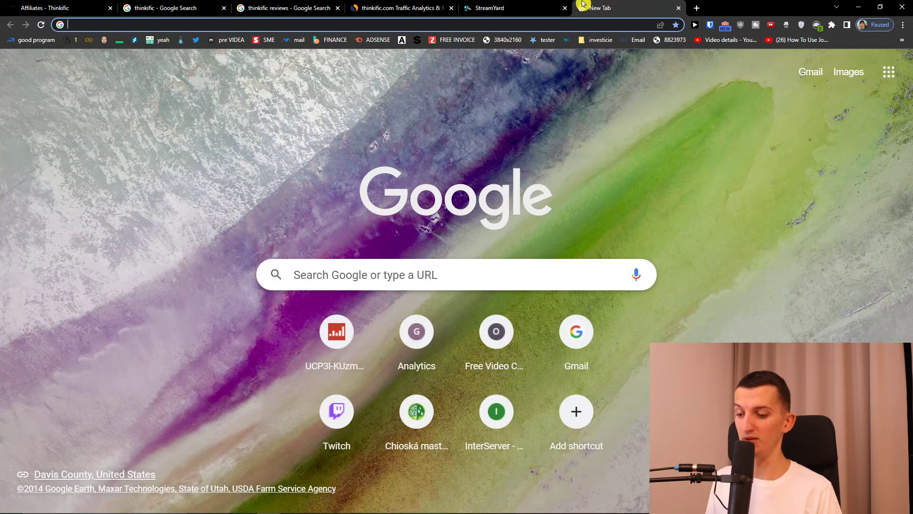
type("jotform")
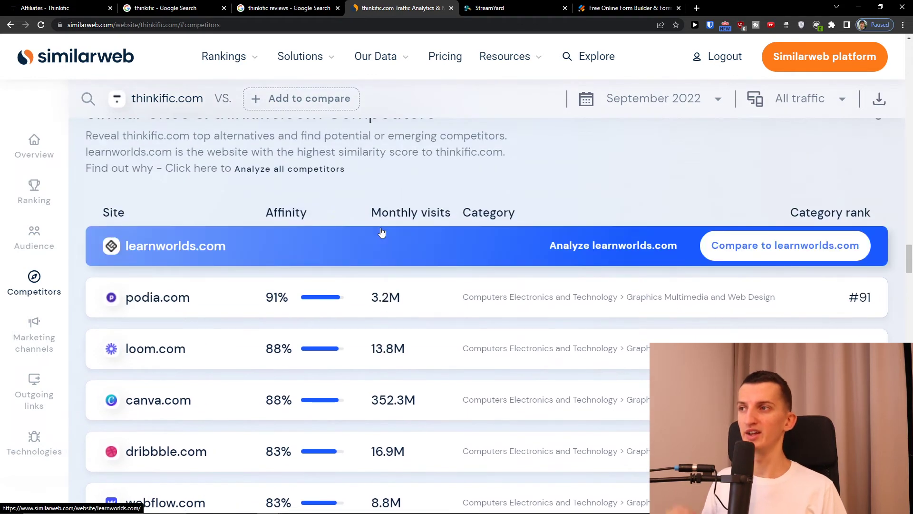
Open the full Similarweb platform, go to Competitive Research and start a new website search
scroll("down", 3)
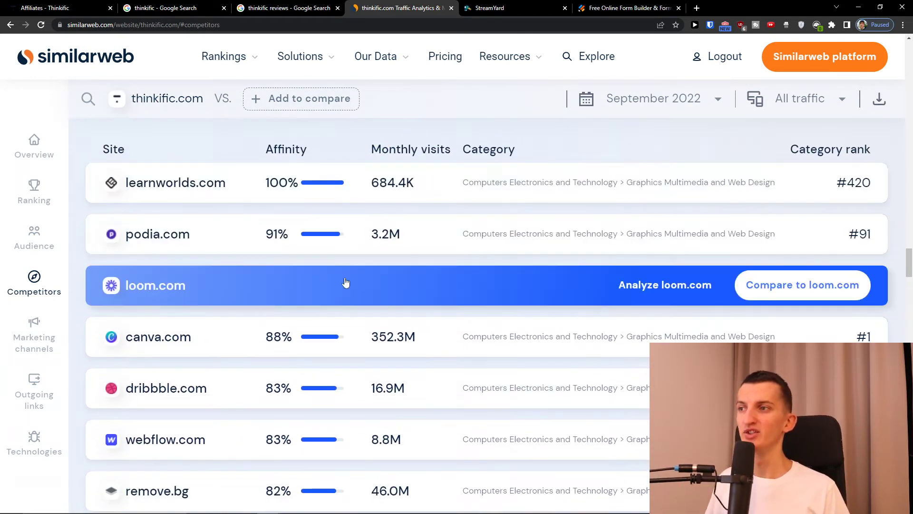
scroll("down", 3)
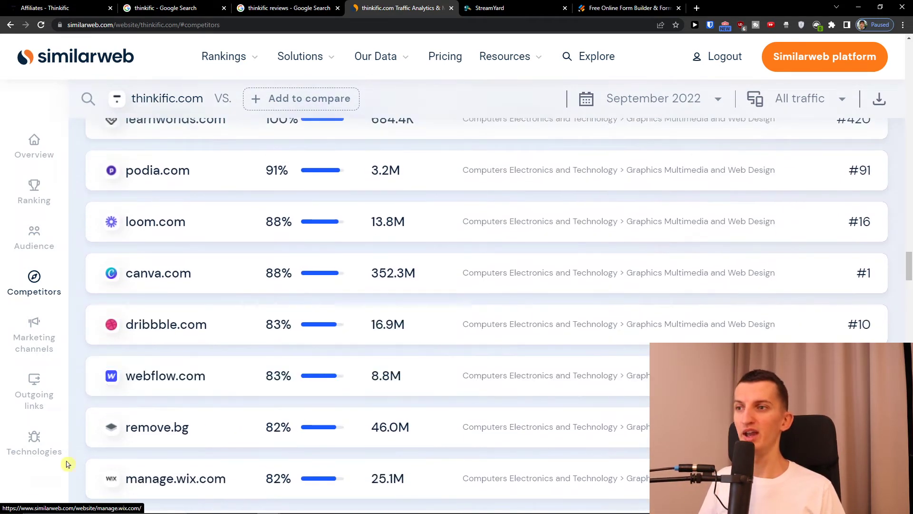
left_click(35, 237)
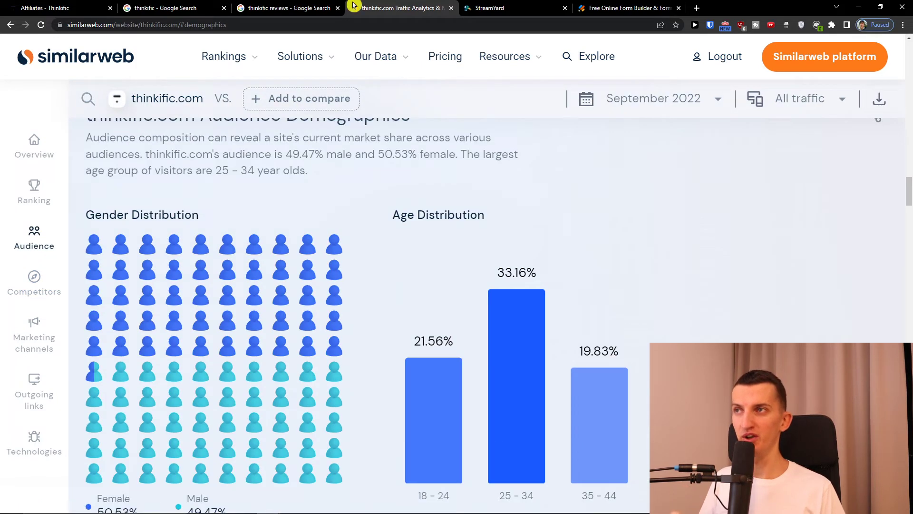
left_click(301, 98)
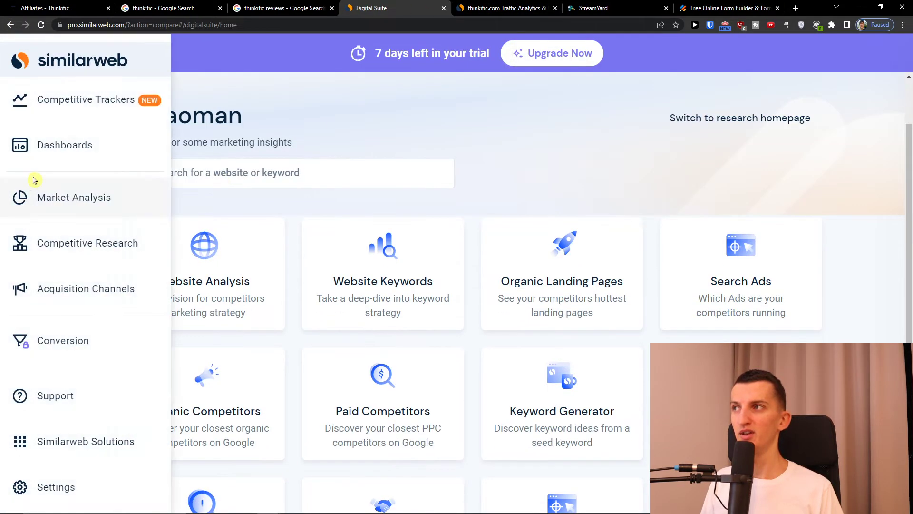
scroll("down", 3)
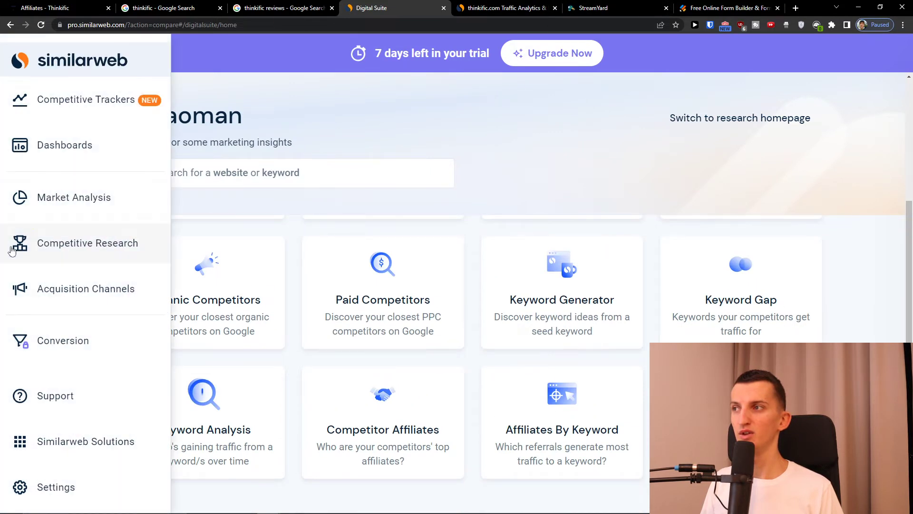
left_click(87, 244)
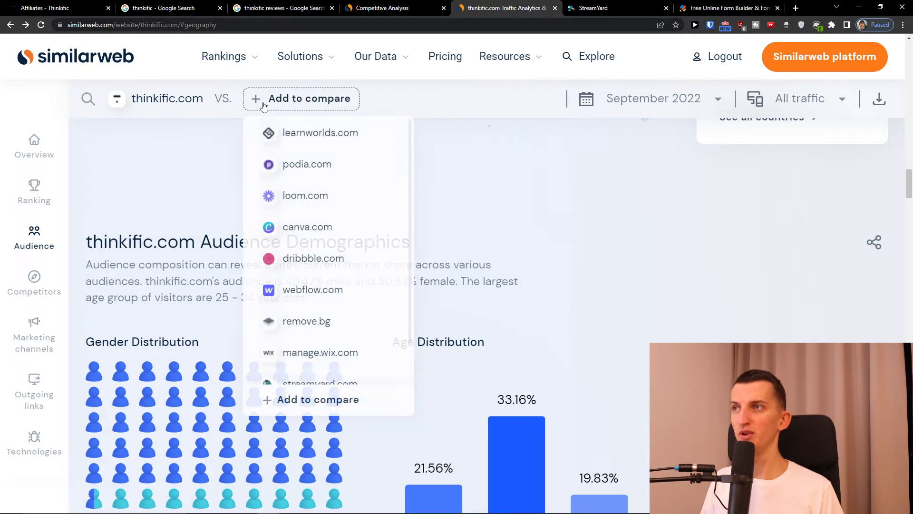
left_click(675, 200)
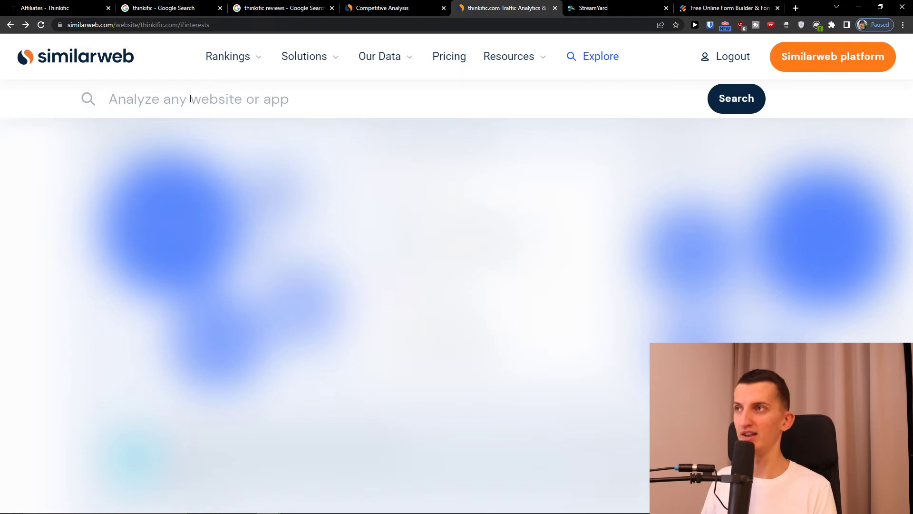
Search teachable on Similarweb and review its traffic, demographics and competitors list
type("teachable")
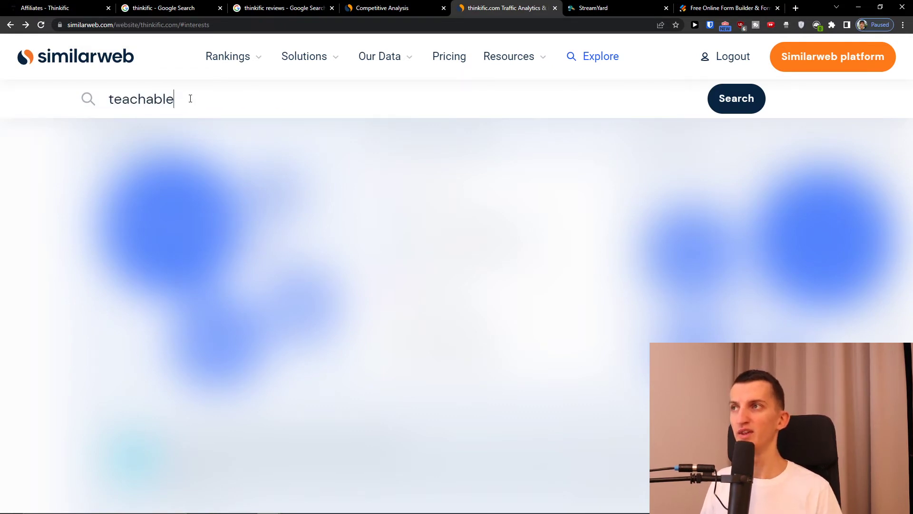
left_click(737, 98)
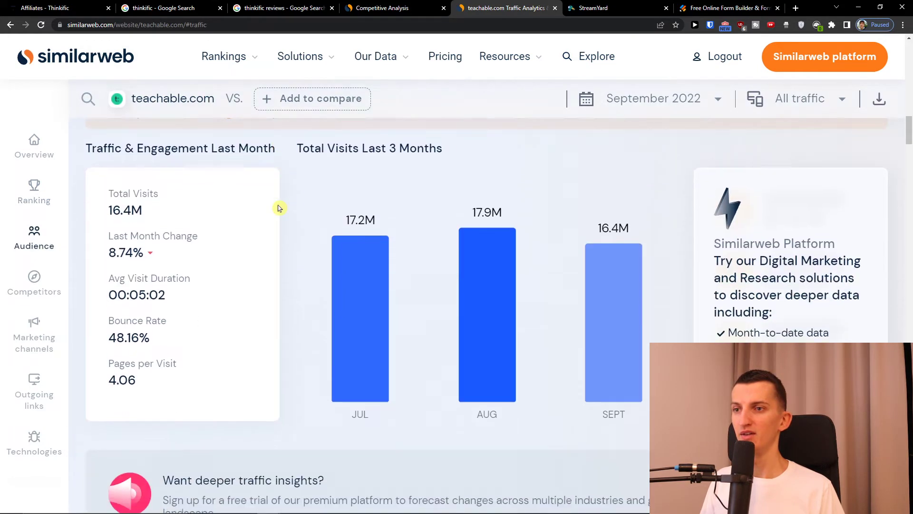
scroll("down", 3)
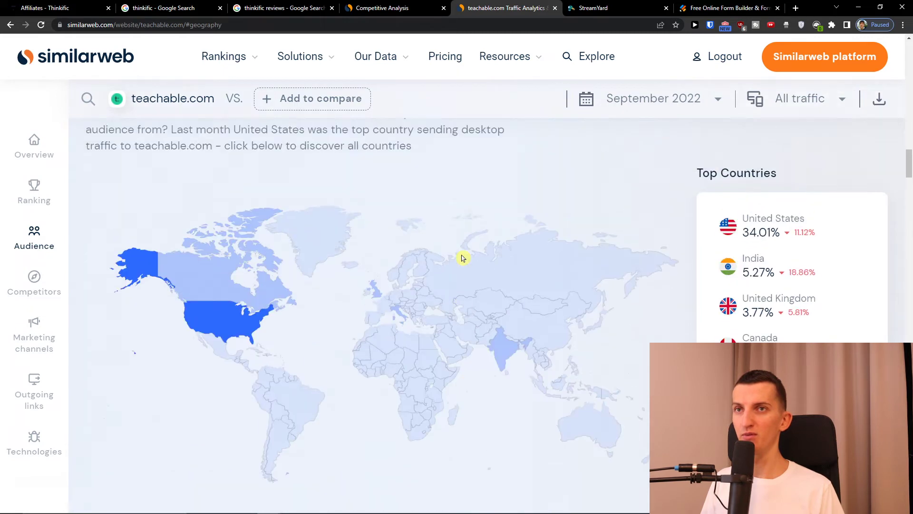
scroll("down", 3)
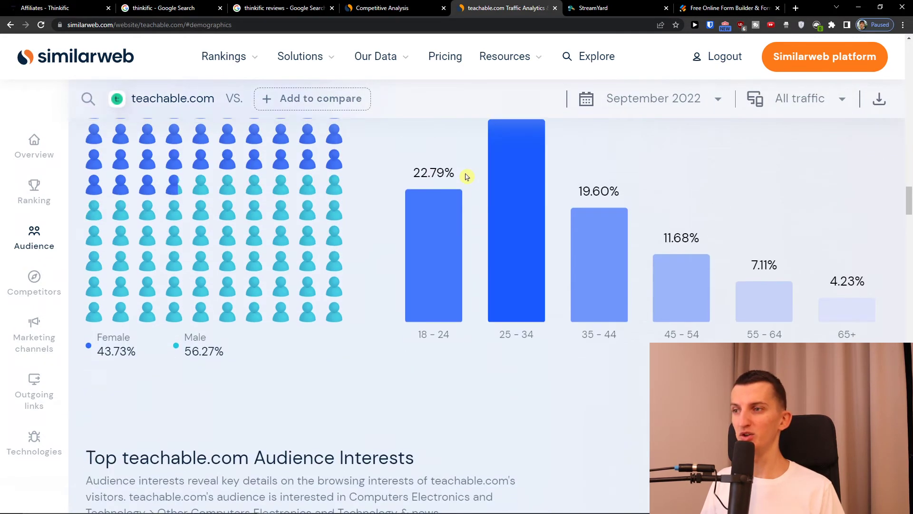
left_click(34, 284)
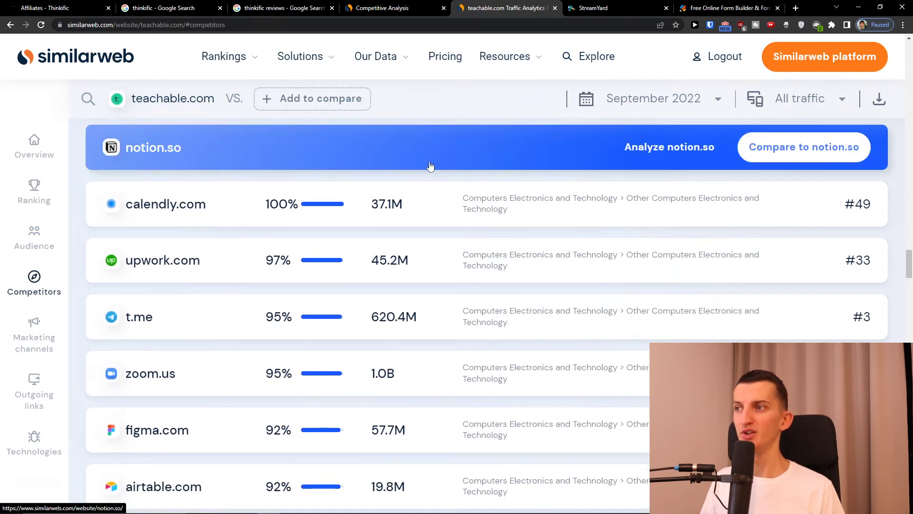
scroll("down", 3)
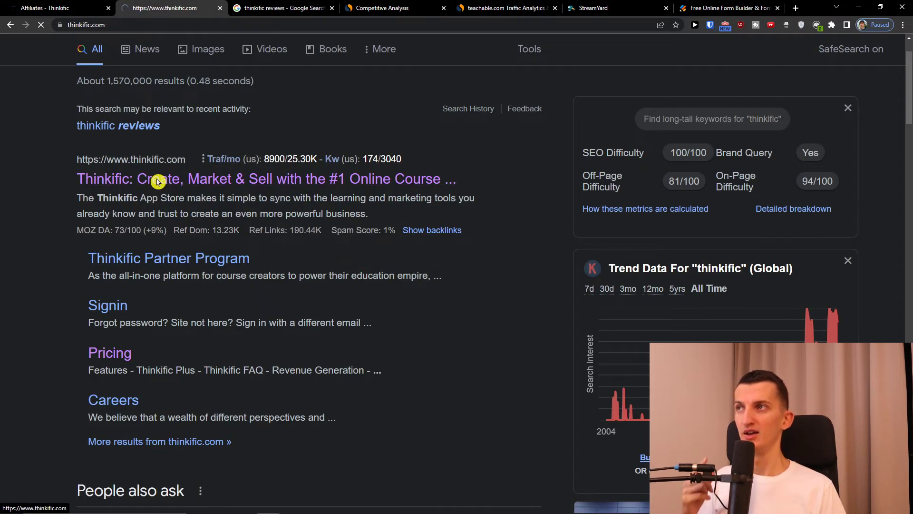
Open the Thinkific homepage from the results, then switch to the Semrush tab
left_click(158, 179)
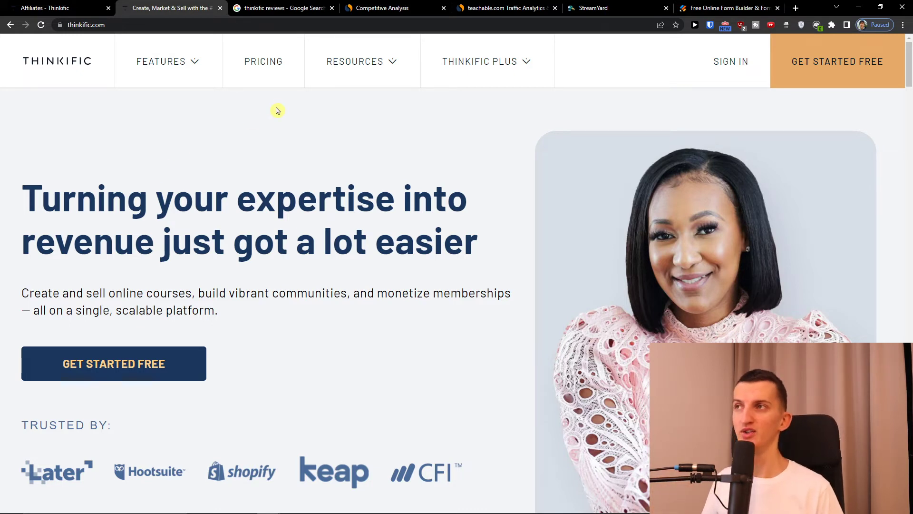
mouse_move(194, 61)
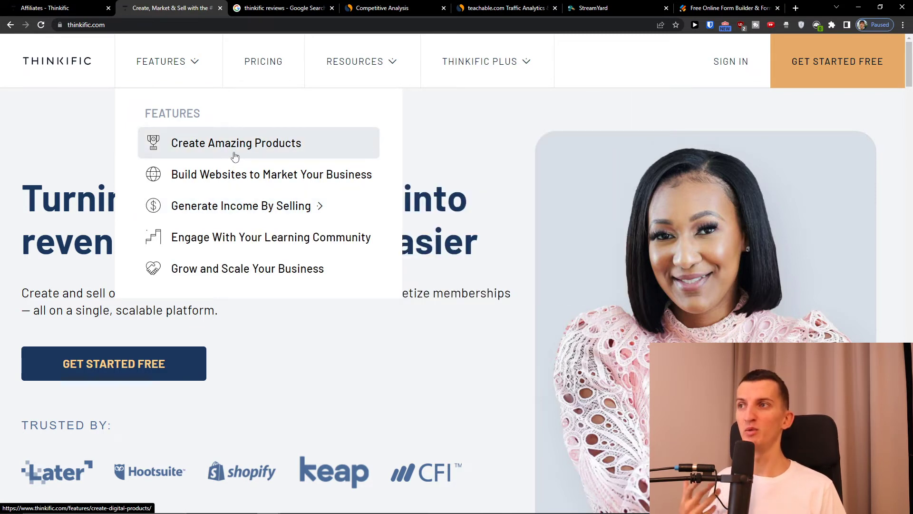
mouse_move(224, 153)
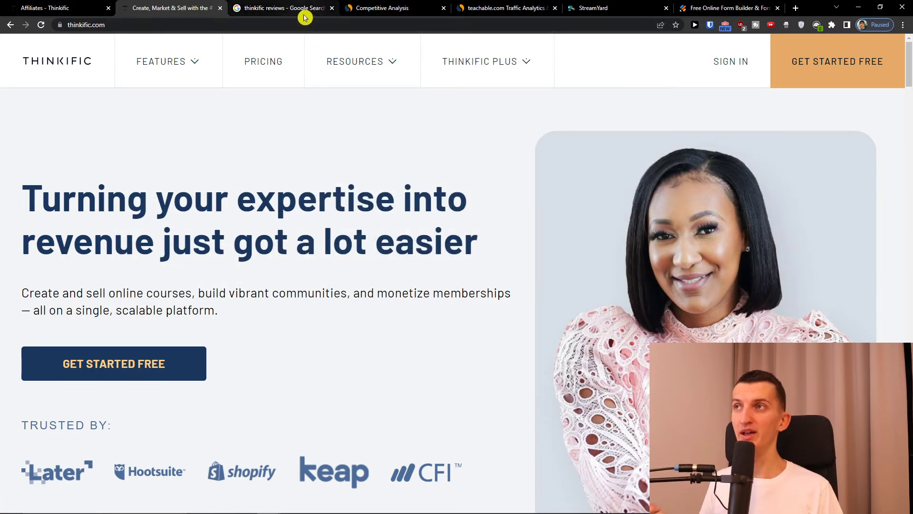
mouse_move(305, 16)
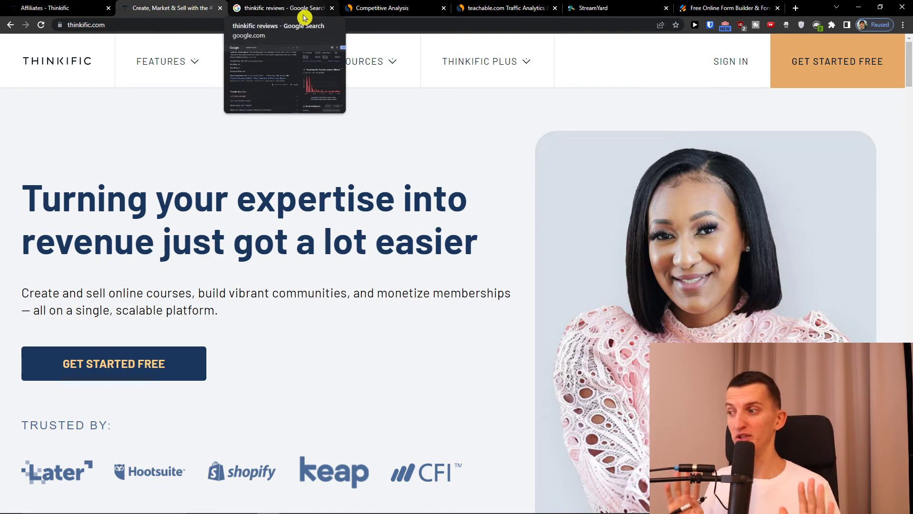
mouse_move(819, 9)
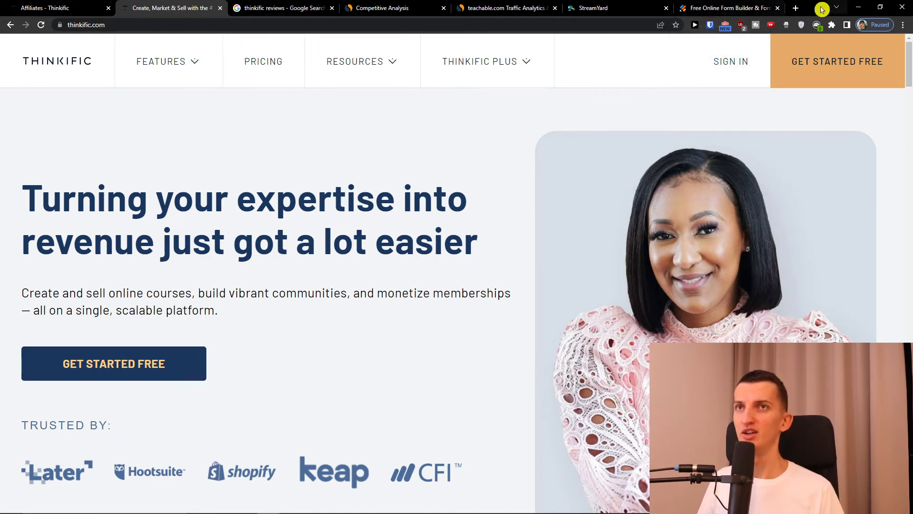
left_click(795, 8)
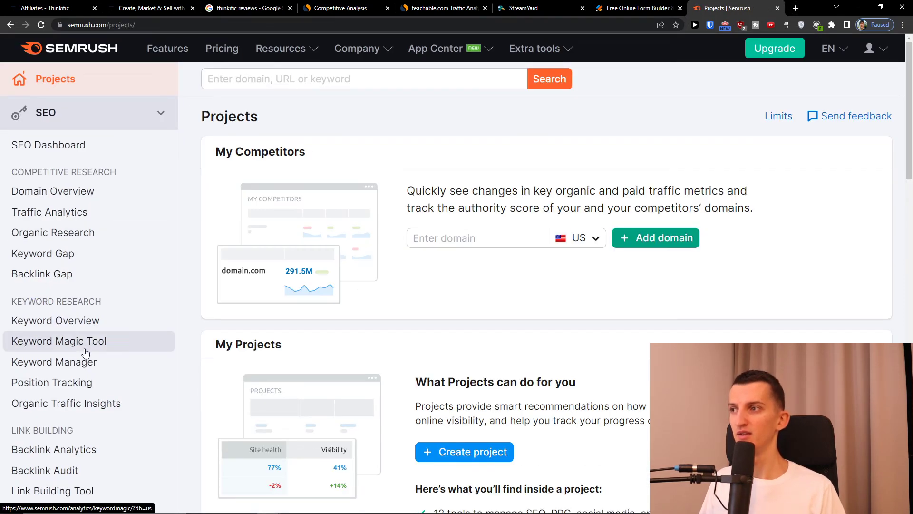
Sort the thinkific Keyword Magic Tool results by KD % with easiest keywords first
left_click(59, 341)
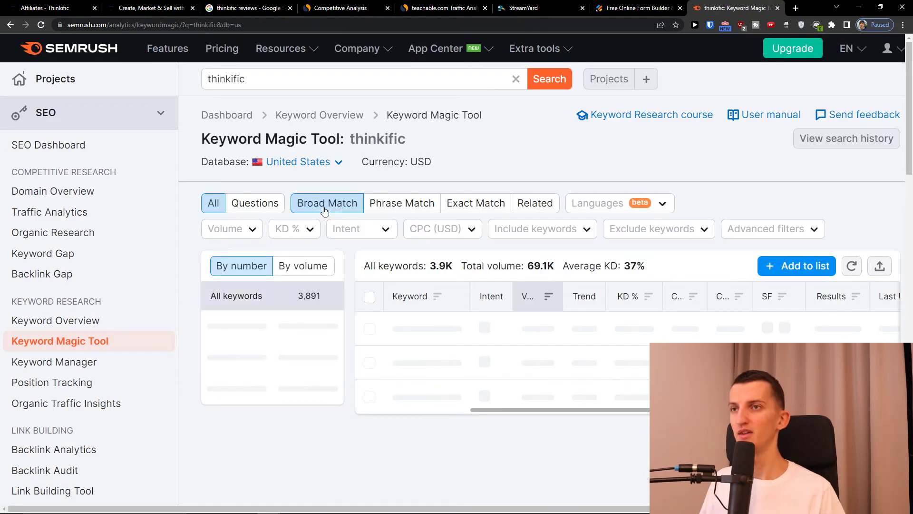
scroll("down", 3)
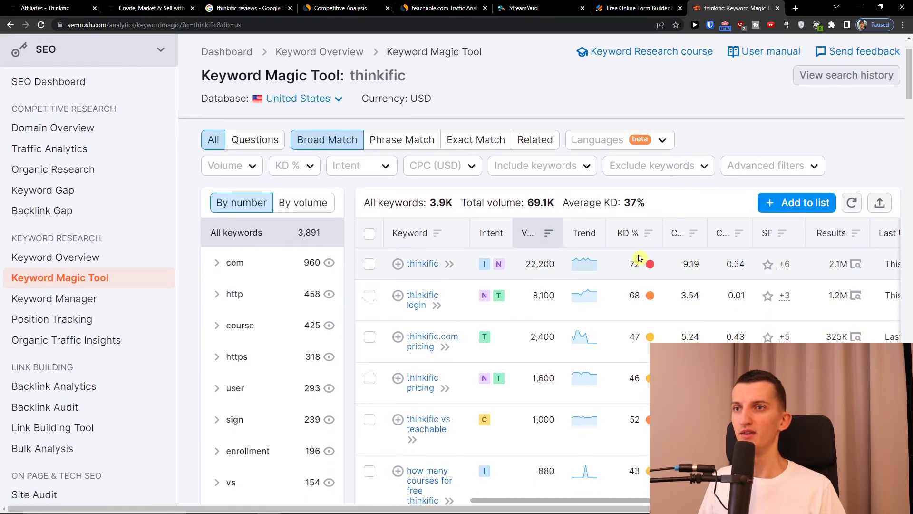
scroll("down", 3)
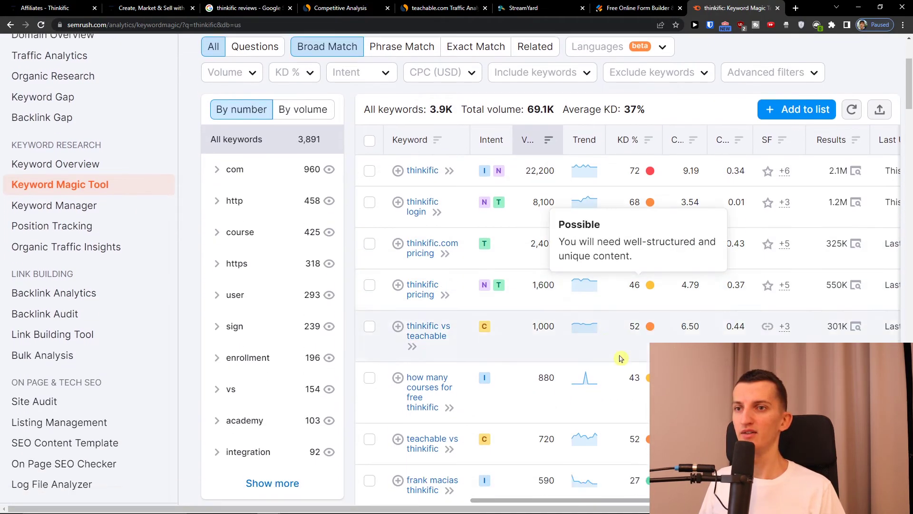
scroll("down", 3)
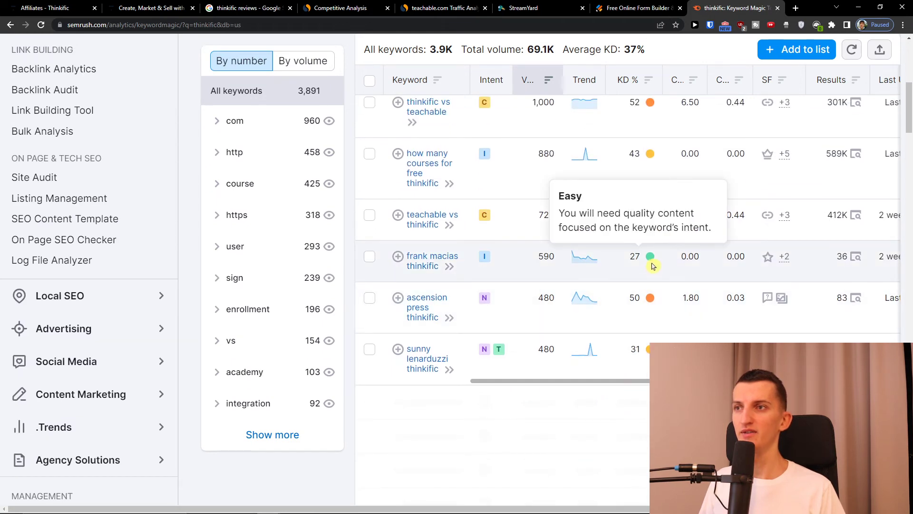
left_click(649, 297)
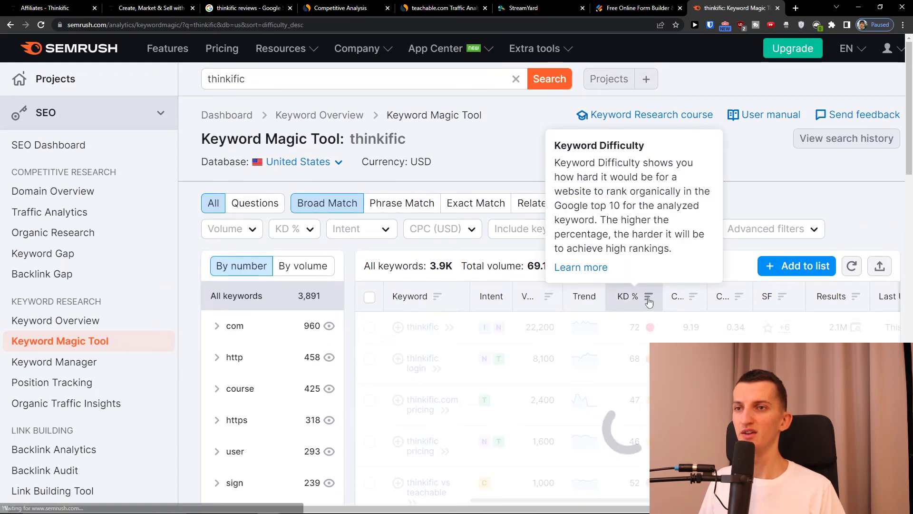
left_click(649, 297)
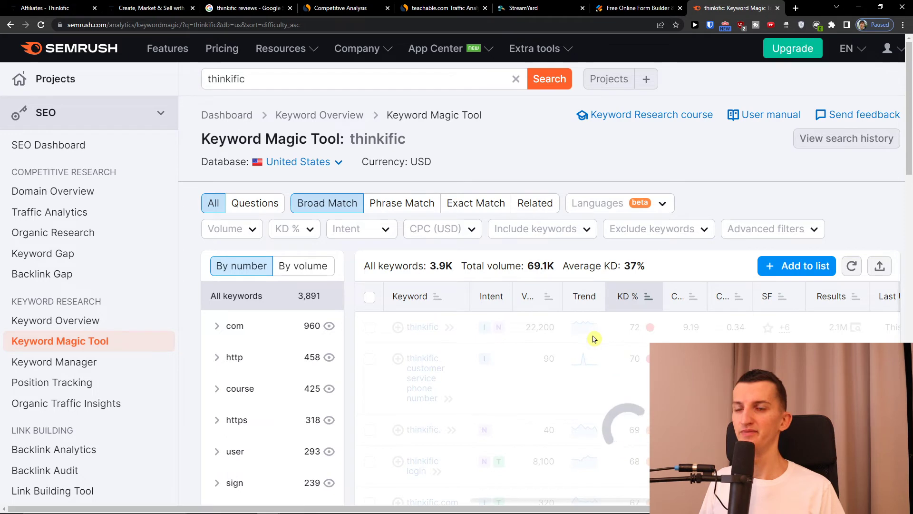
Select the keyword 'samcart vs thinkific' and switch to the YouTube tab
scroll("down", 3)
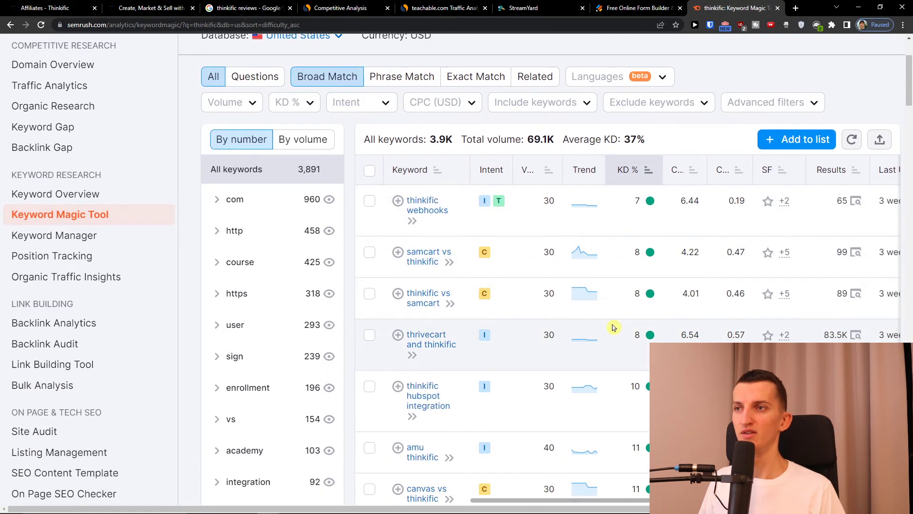
scroll("down", 3)
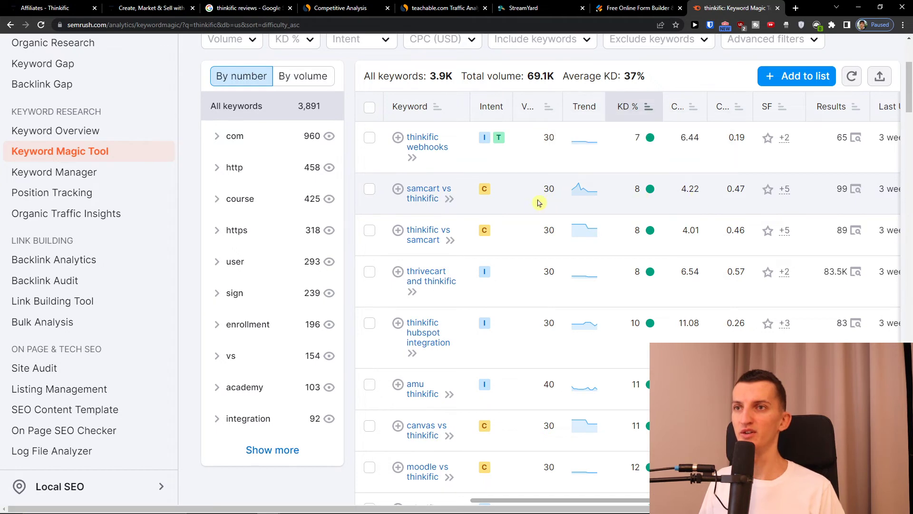
double_click(429, 188)
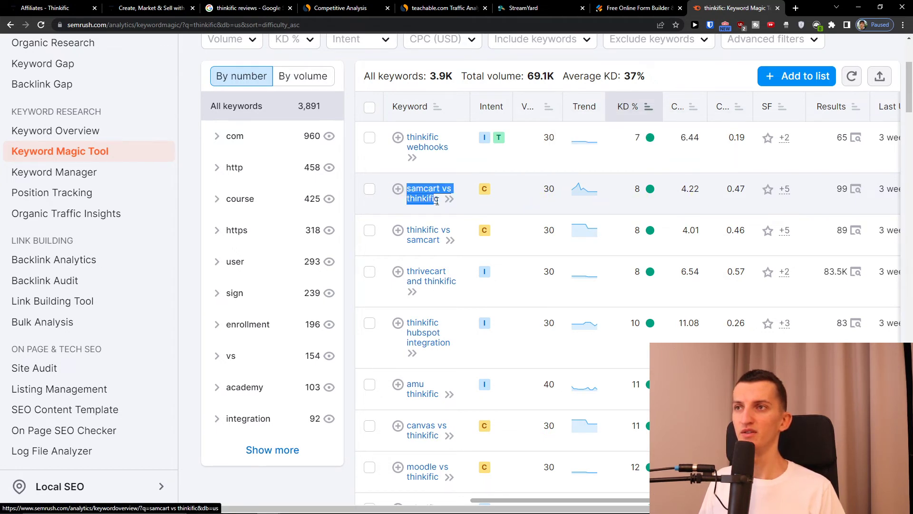
left_click(798, 8)
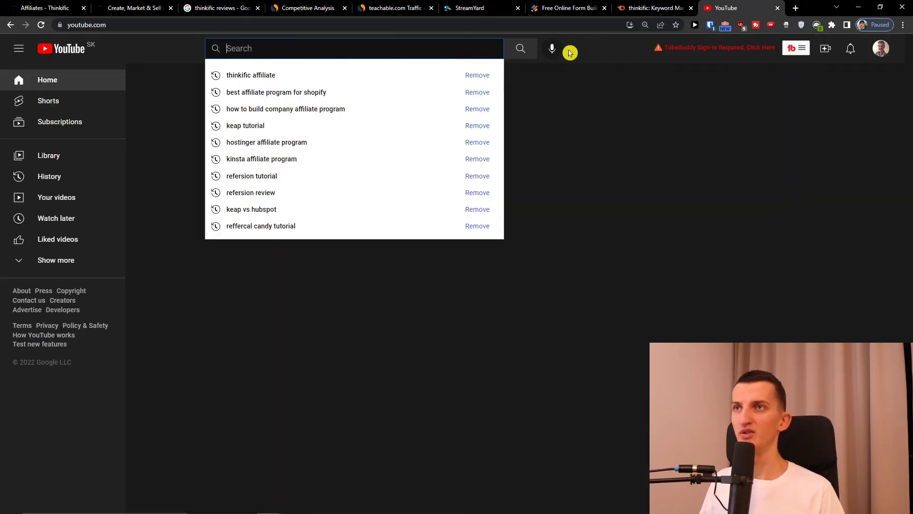
Search YouTube for thinkific vs samcart, then return to the Semrush keyword results
type("thinkific vs samcart")
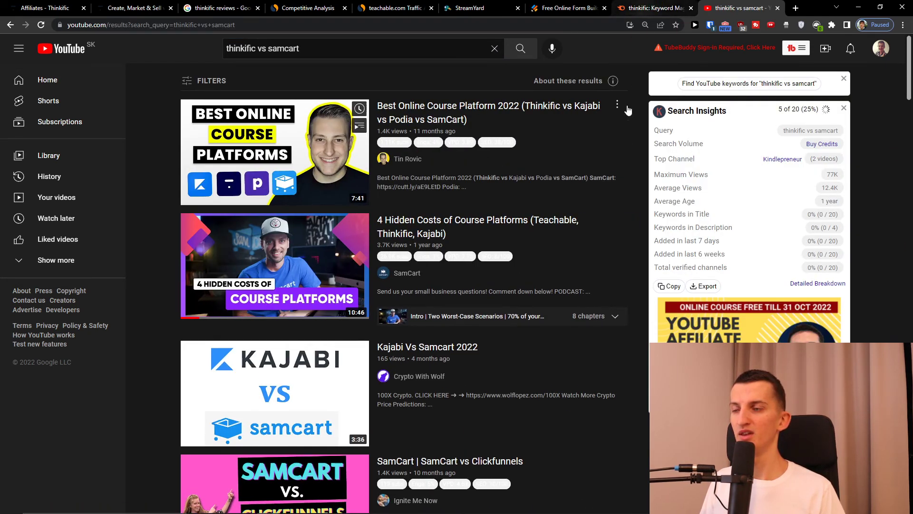
left_click(650, 8)
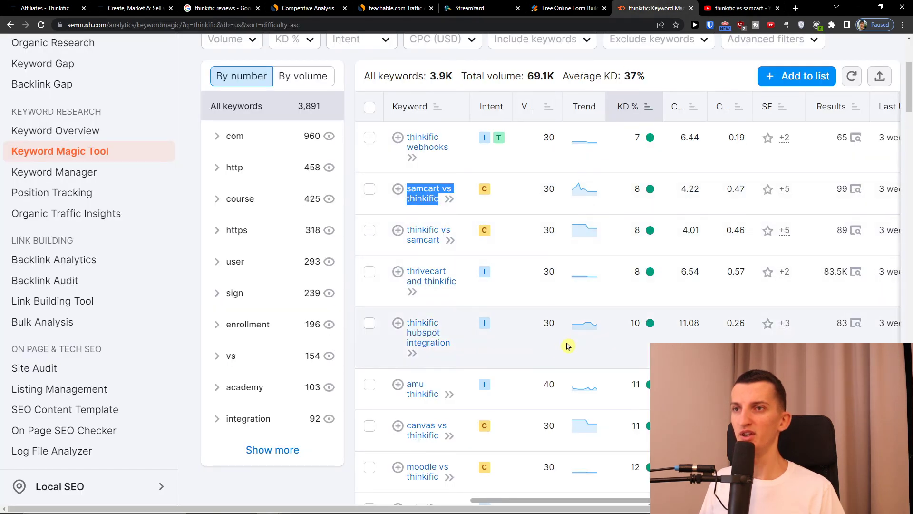
Filter the thinkific keywords to Volume 101–1,000 and KD % Easy
scroll("down", 3)
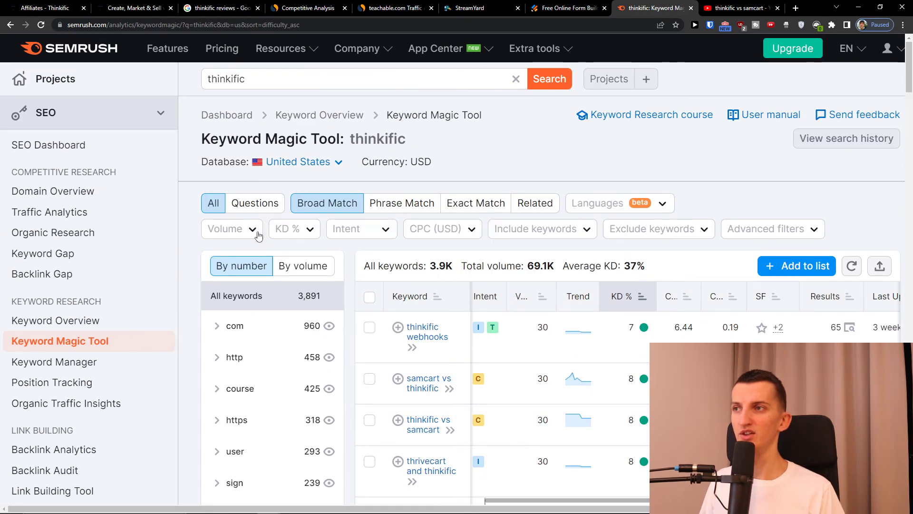
left_click(231, 228)
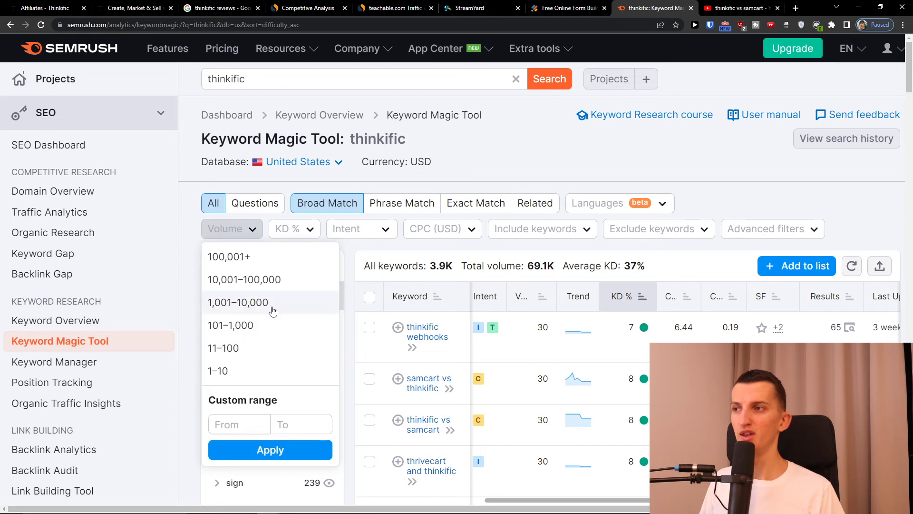
mouse_move(260, 327)
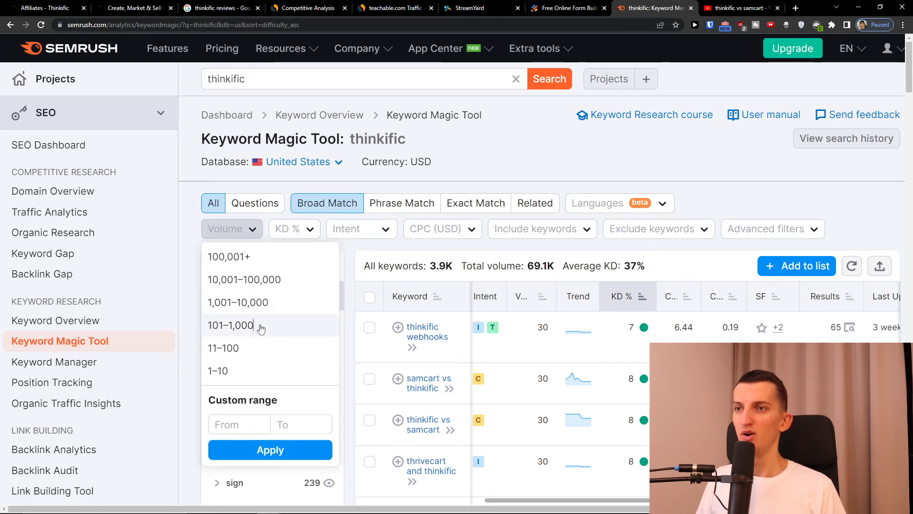
left_click(229, 325)
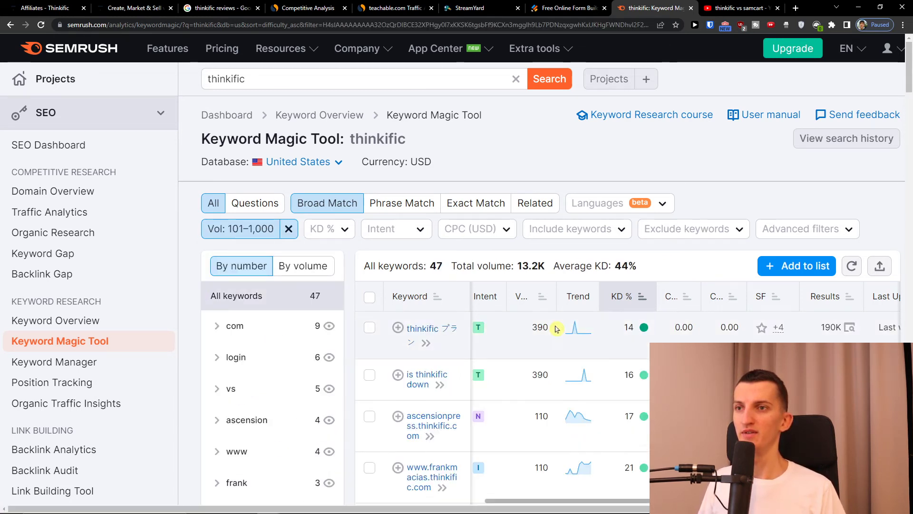
scroll("down", 3)
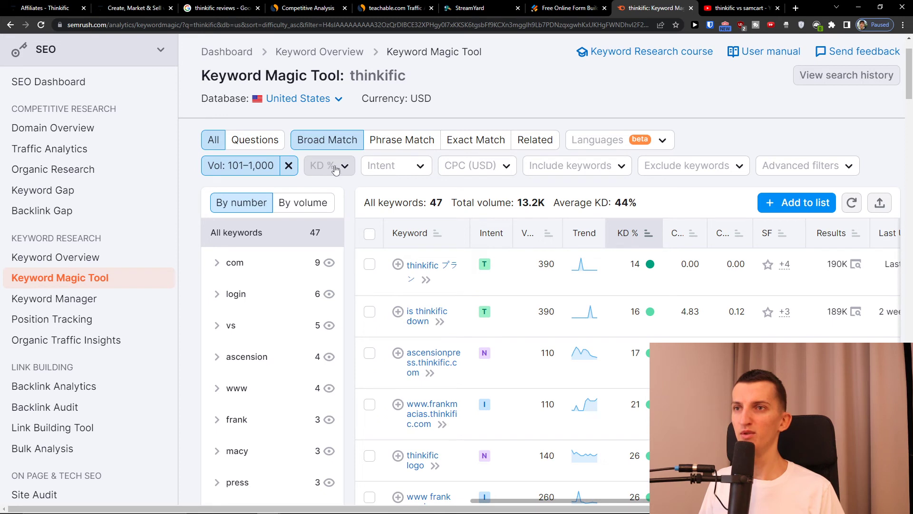
left_click(329, 165)
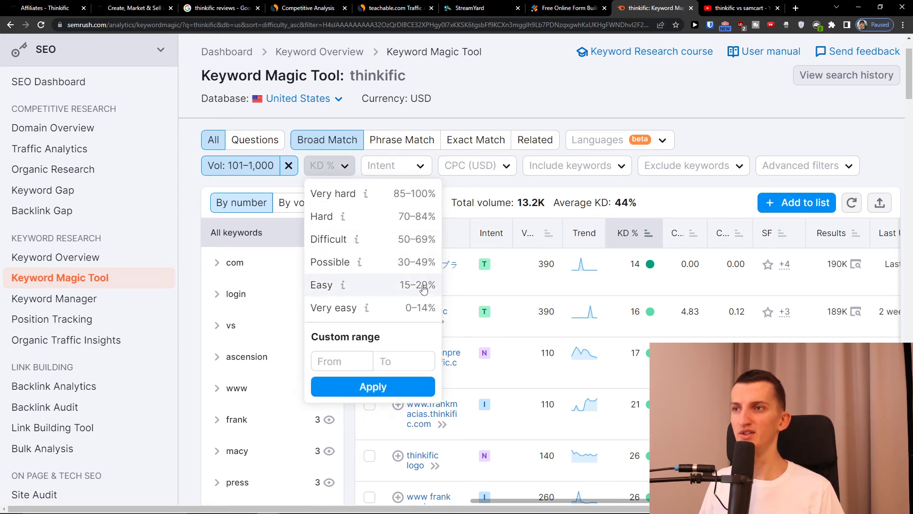
left_click(322, 286)
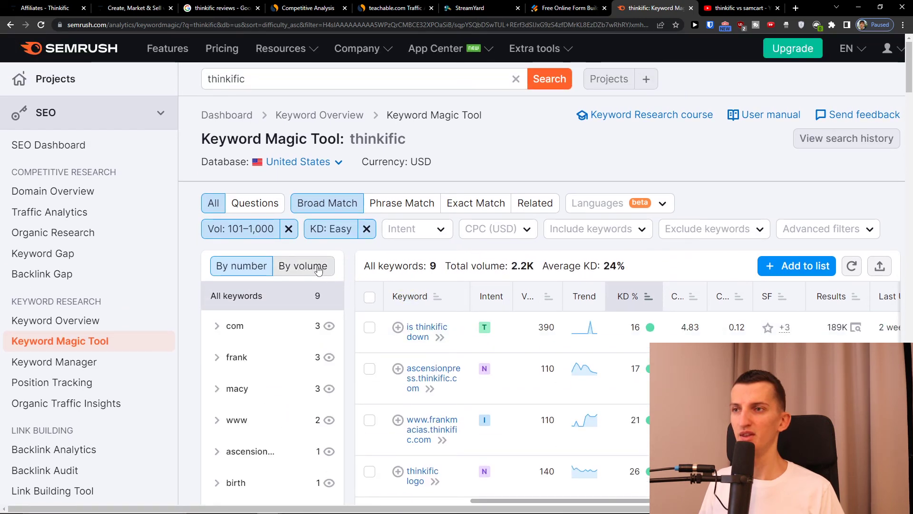
Try the Questions filter, return to All, remove the Volume filter leaving 77 easy keywords, then go to StreamYard
scroll("down", 3)
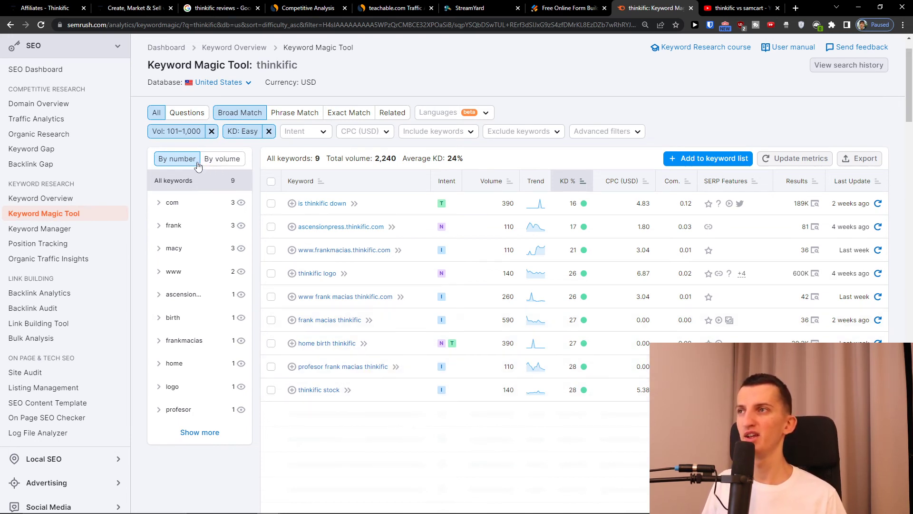
mouse_move(375, 177)
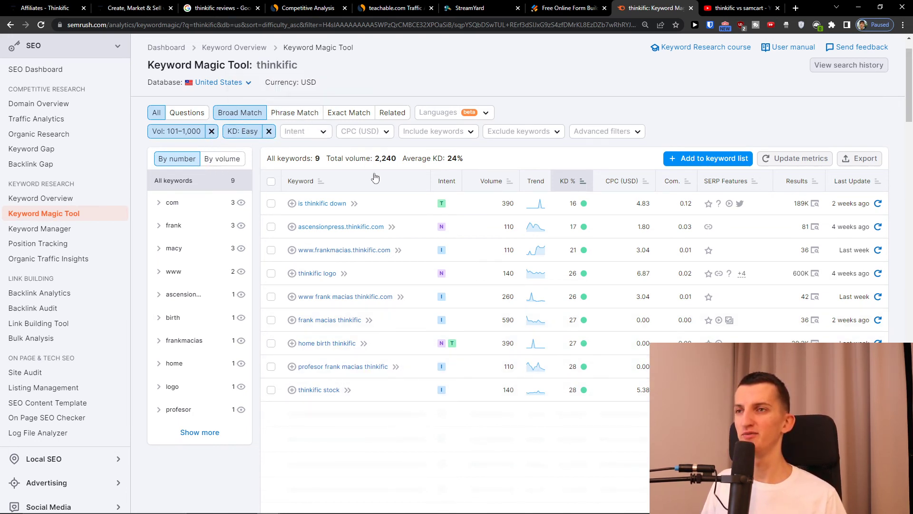
left_click(186, 113)
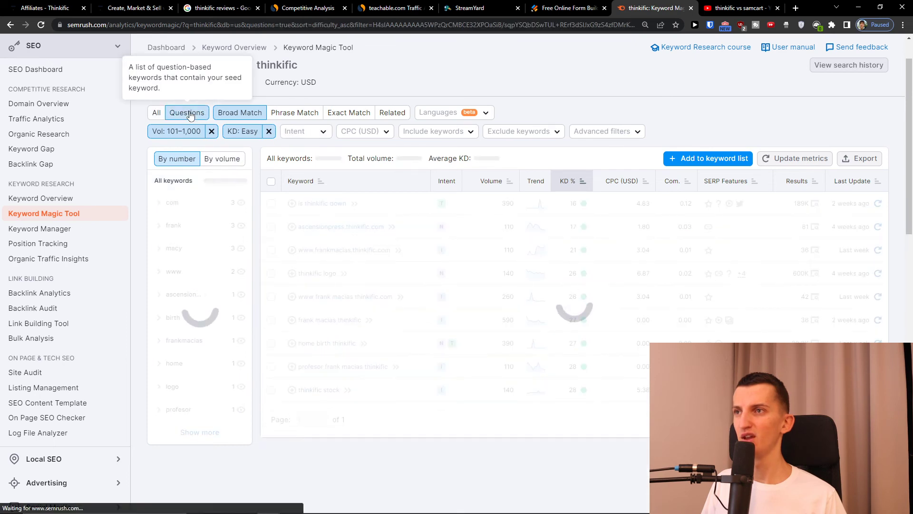
left_click(156, 158)
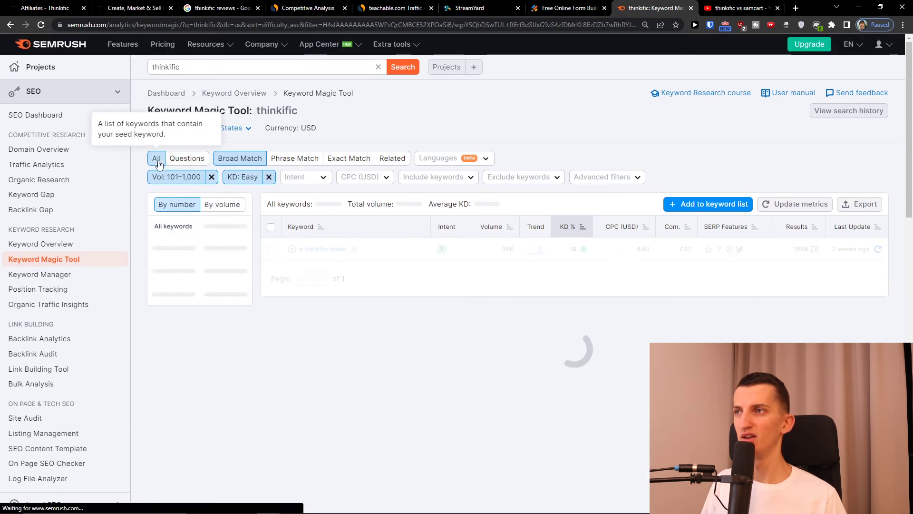
left_click(211, 177)
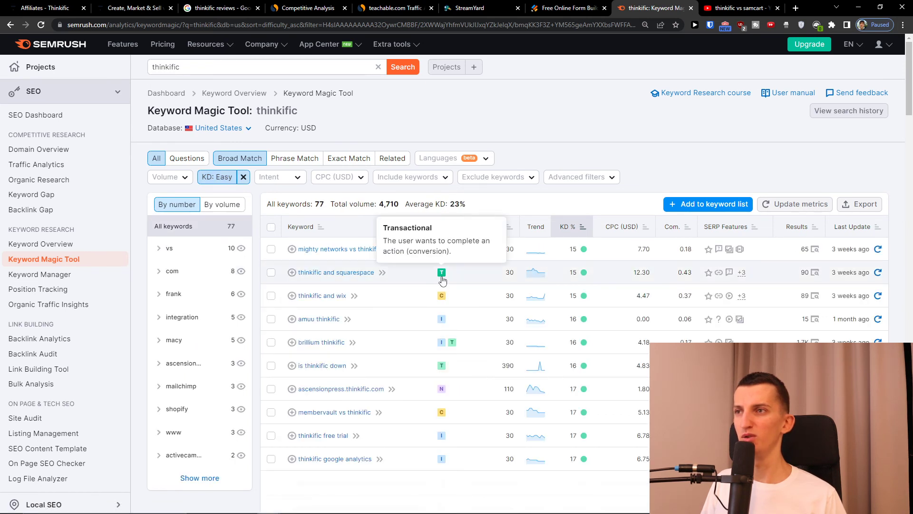
scroll("down", 3)
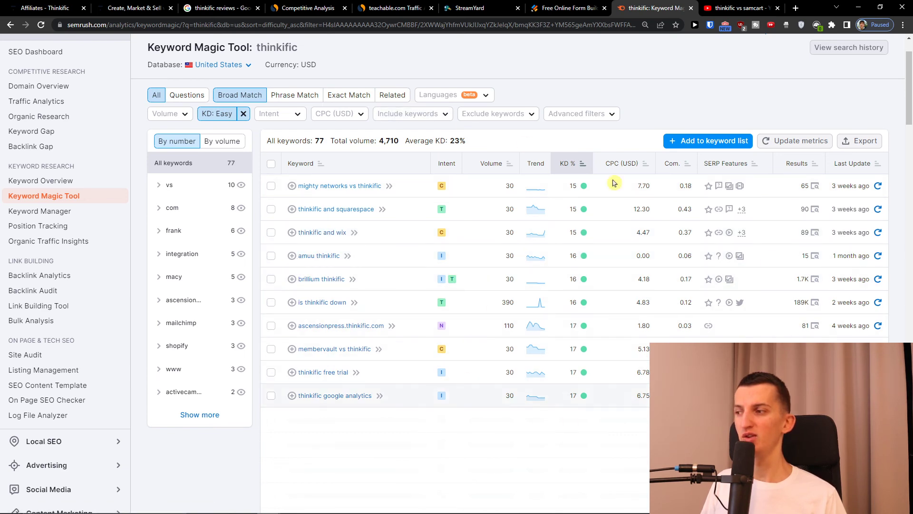
mouse_move(538, 379)
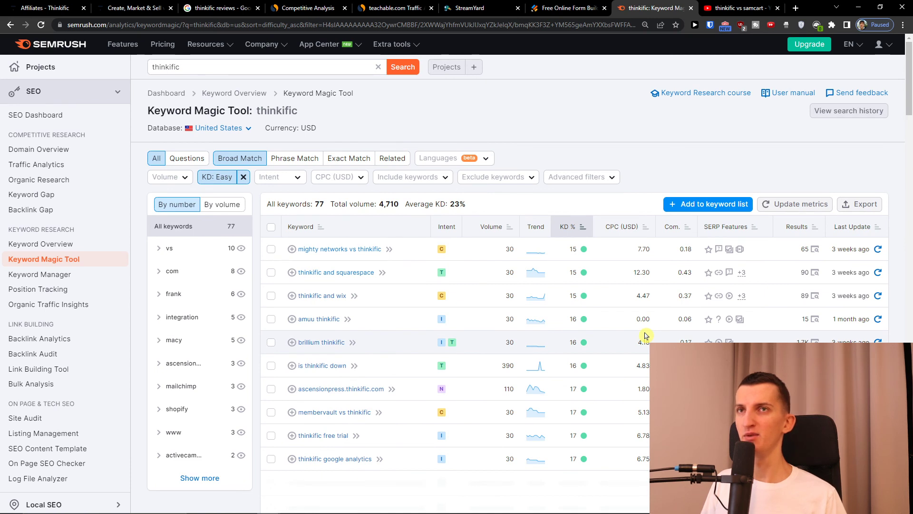
scroll("down", 3)
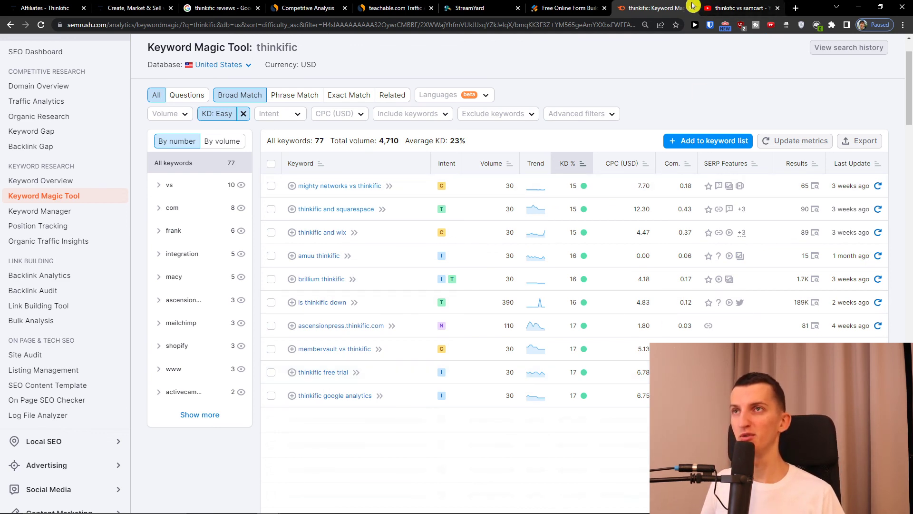
left_click(477, 8)
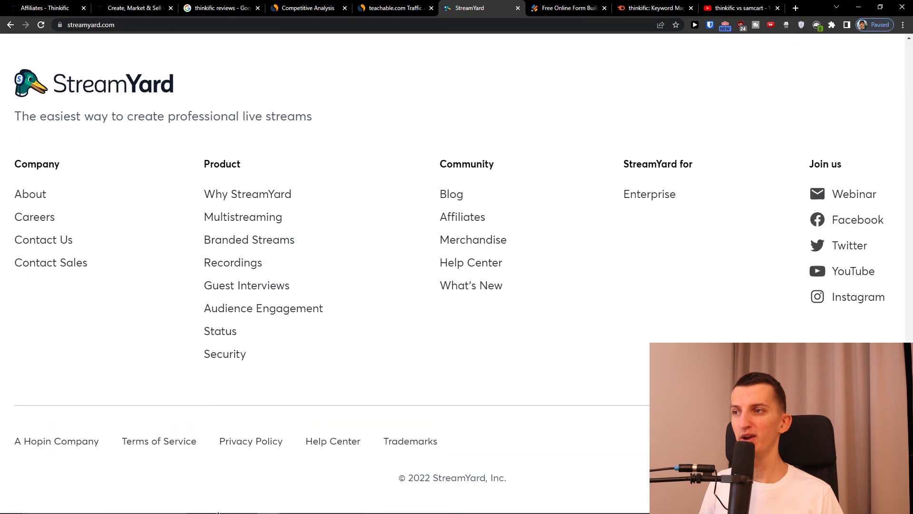